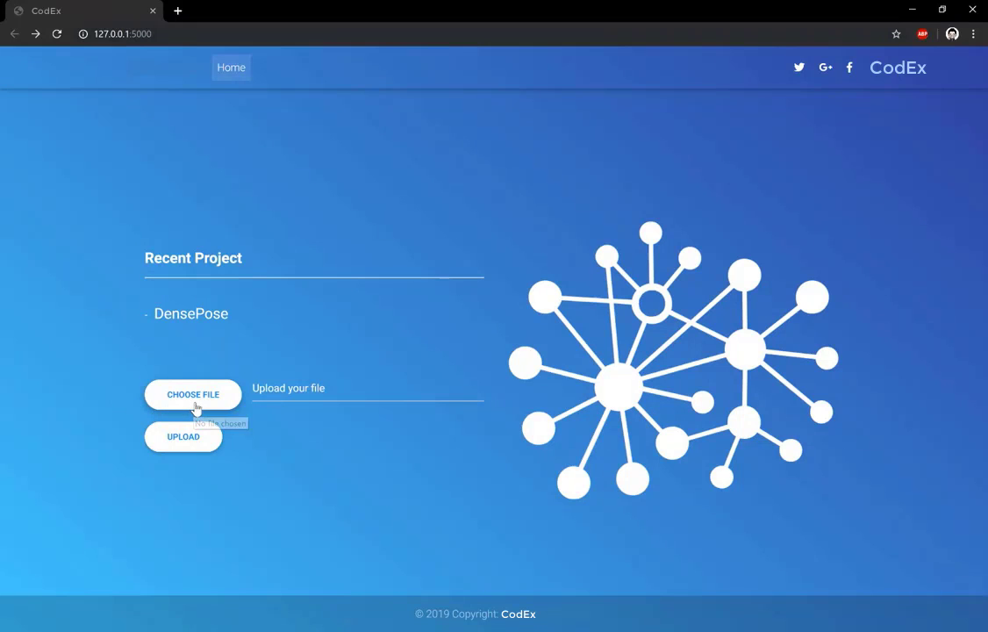
- Choose pyan.zip as the project file and upload it to build its call graph
click(193, 393)
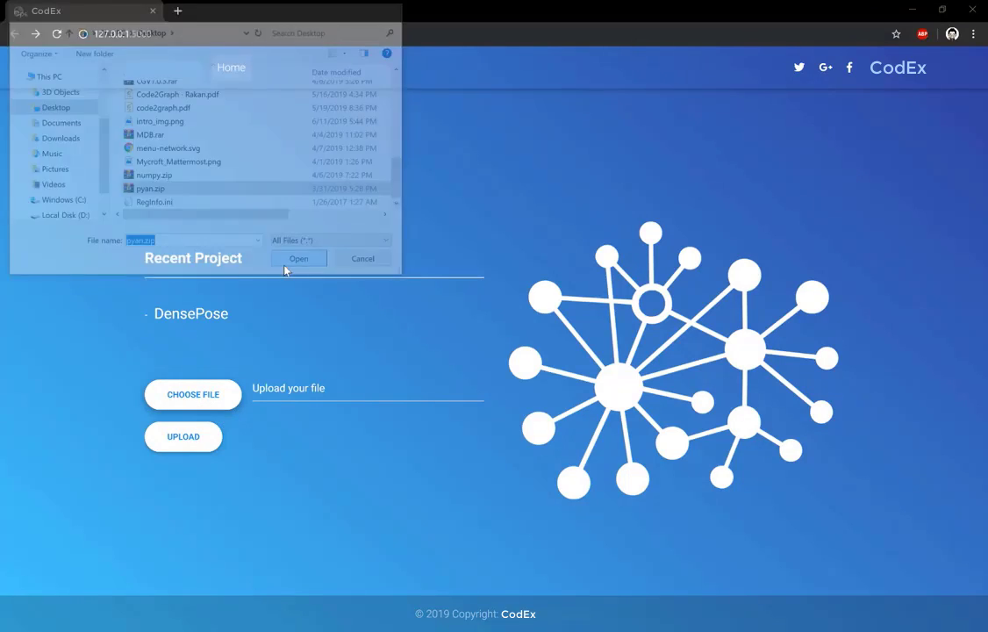
click(298, 258)
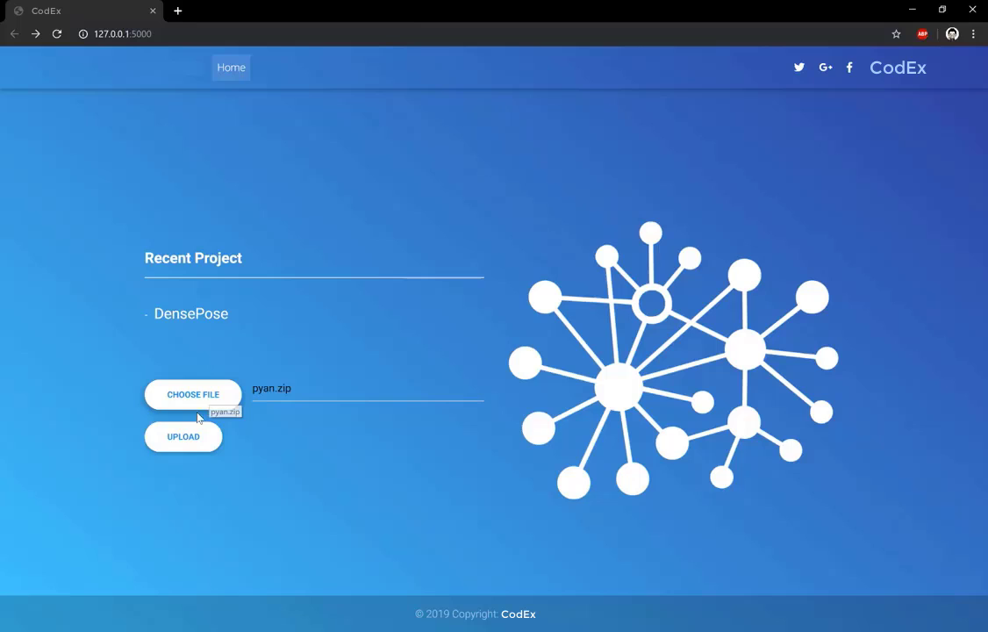
mouse_move(183, 448)
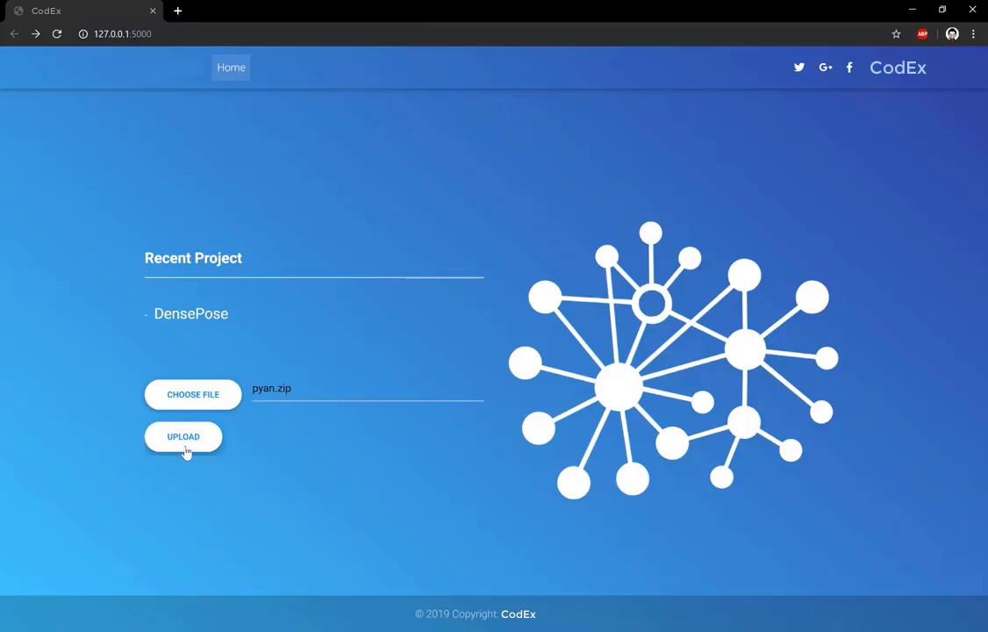
click(183, 435)
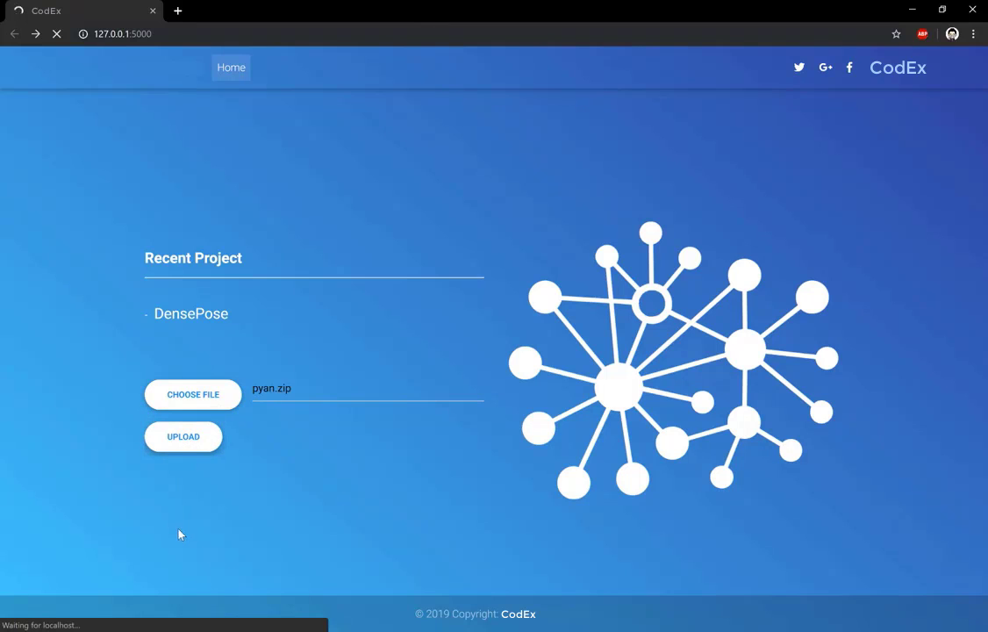
- Zoom in on the loaded pyan call graph until function nodes and labels are readable
click(182, 435)
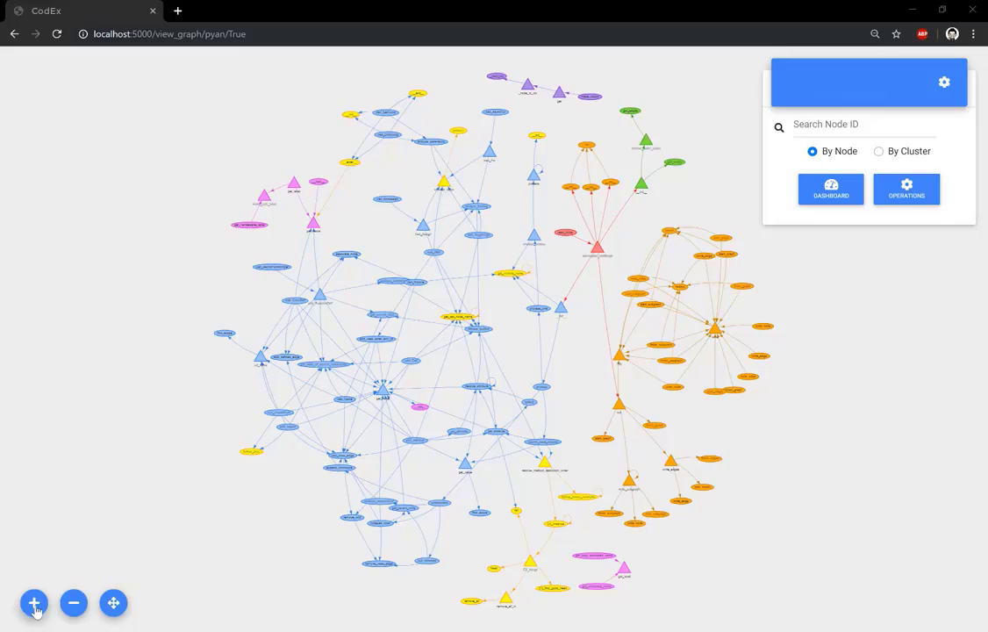
click(35, 604)
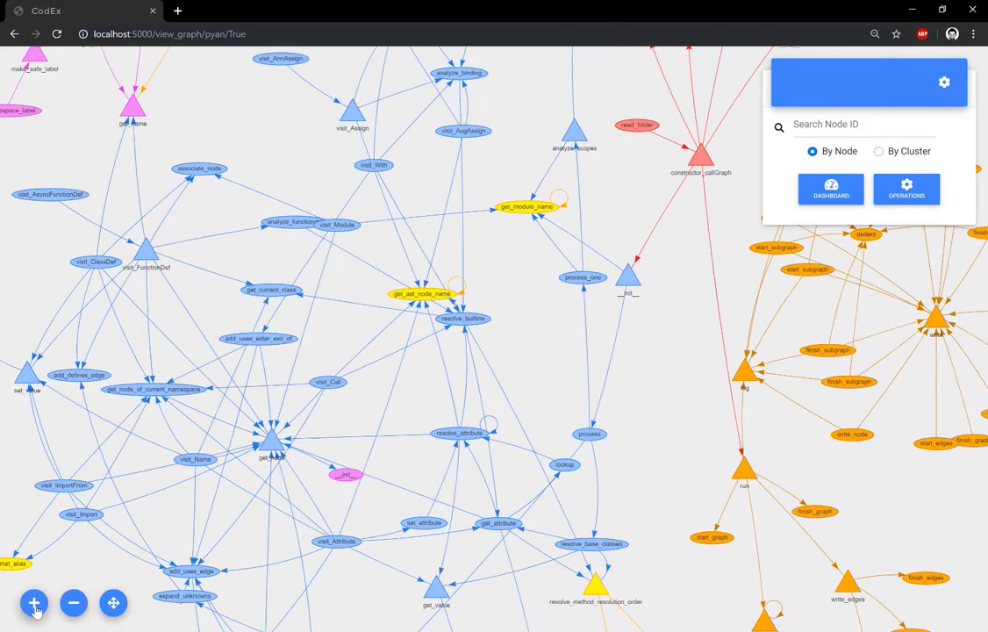
mouse_move(333, 502)
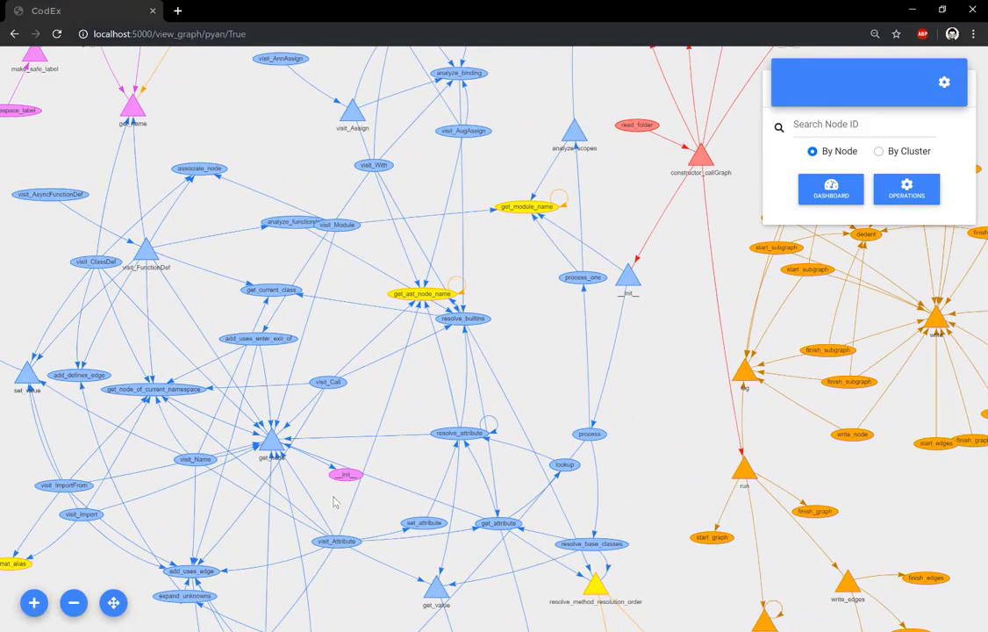
- Inspect resolve_attribute's details, dependencies and recursive relations, then focus get_value
click(460, 432)
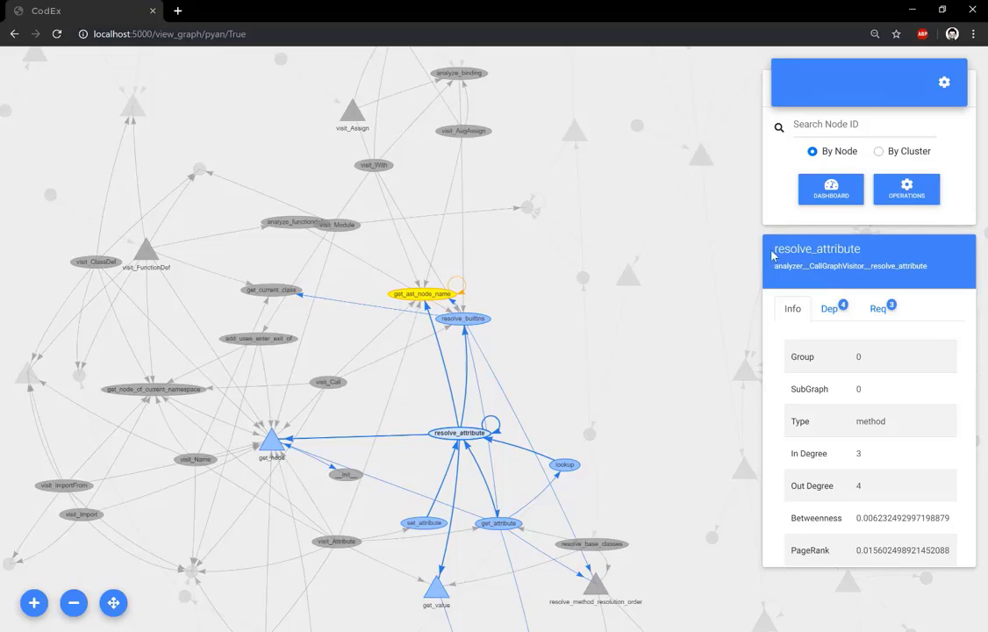
mouse_move(776, 267)
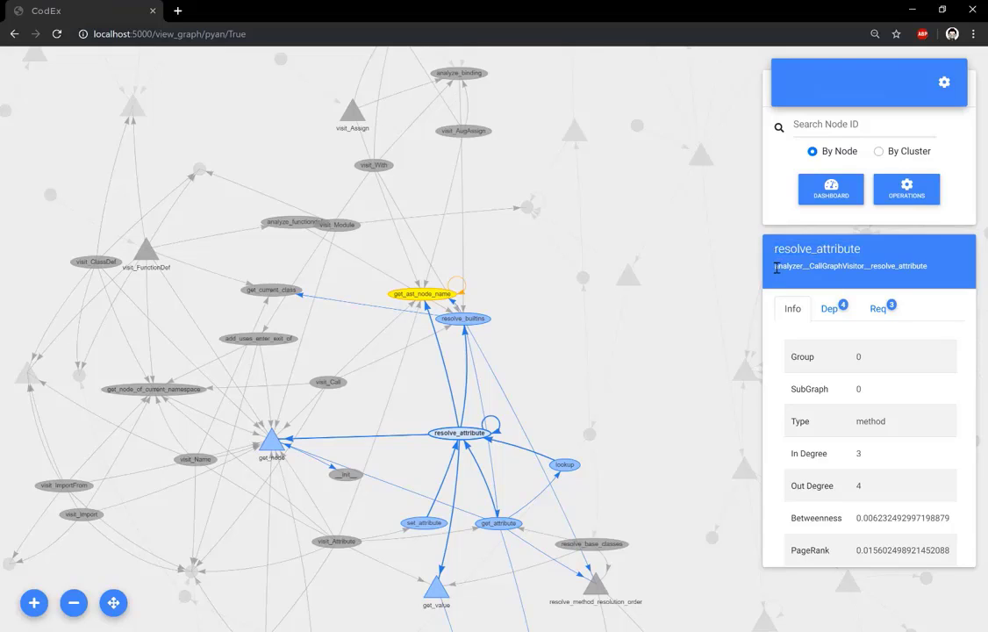
mouse_move(772, 272)
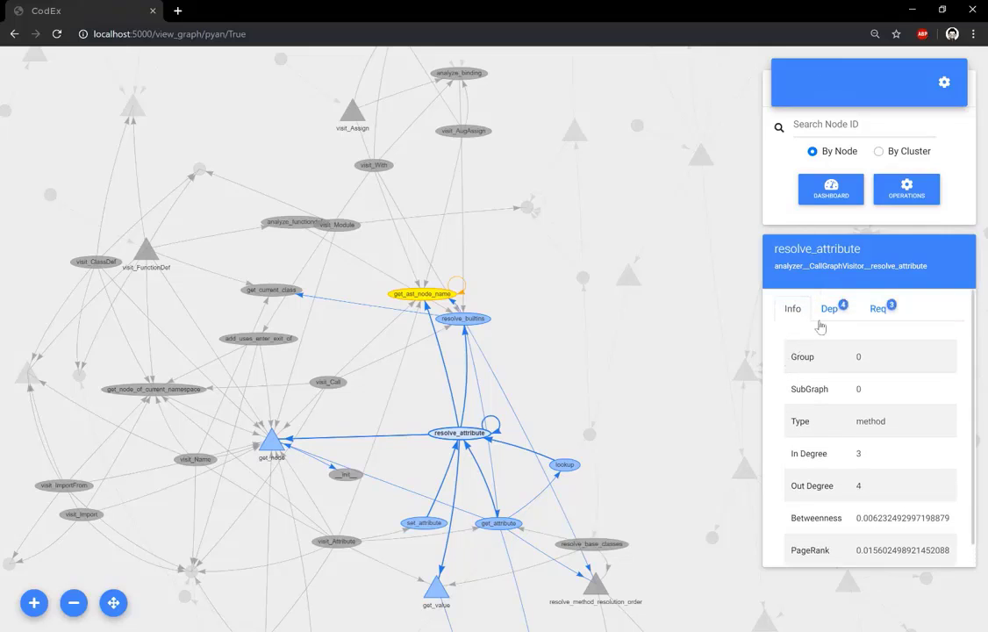
click(828, 308)
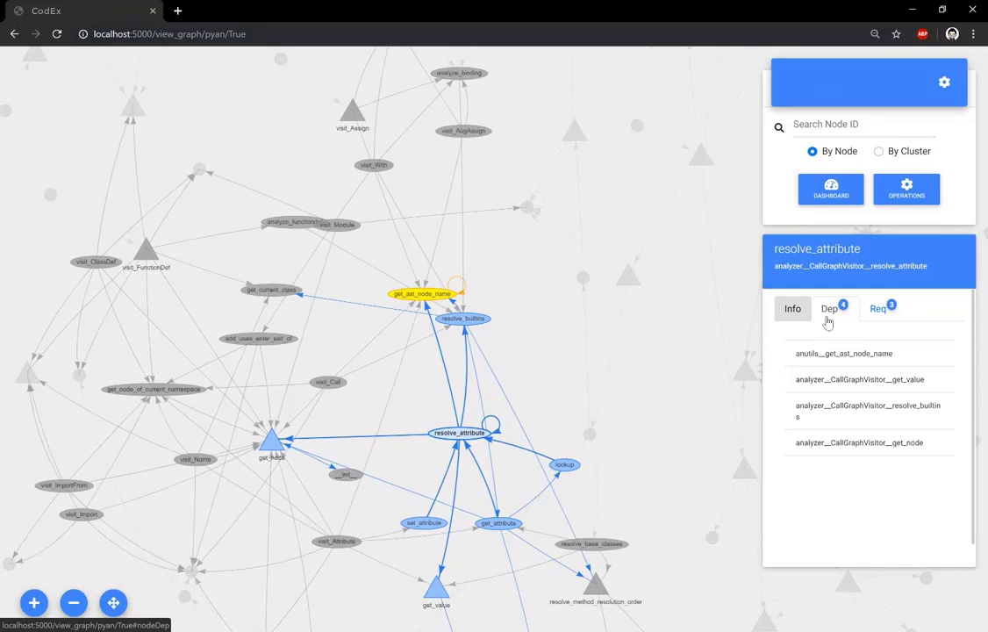
mouse_move(877, 309)
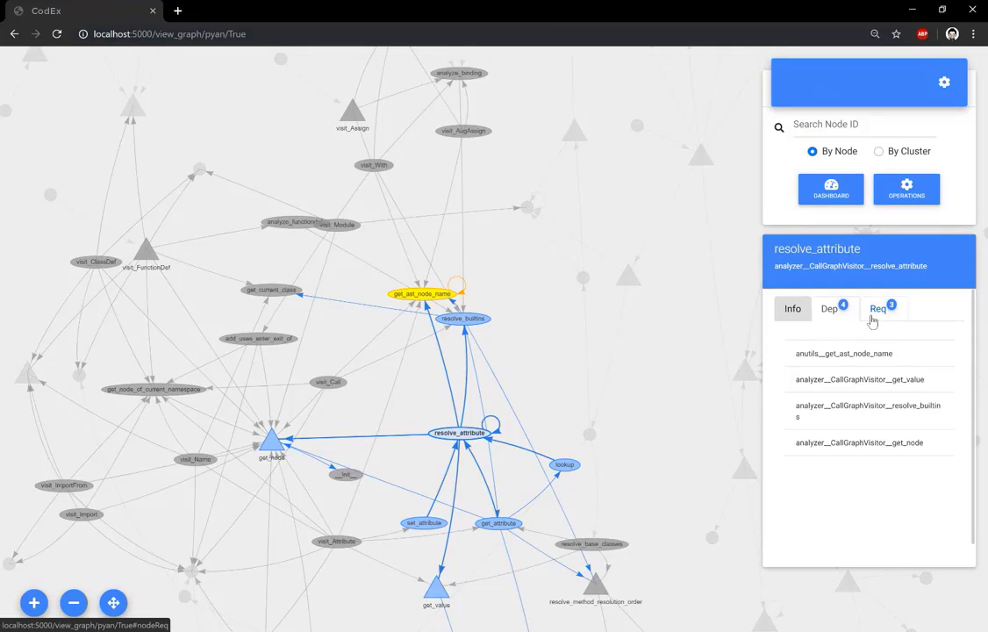
click(828, 309)
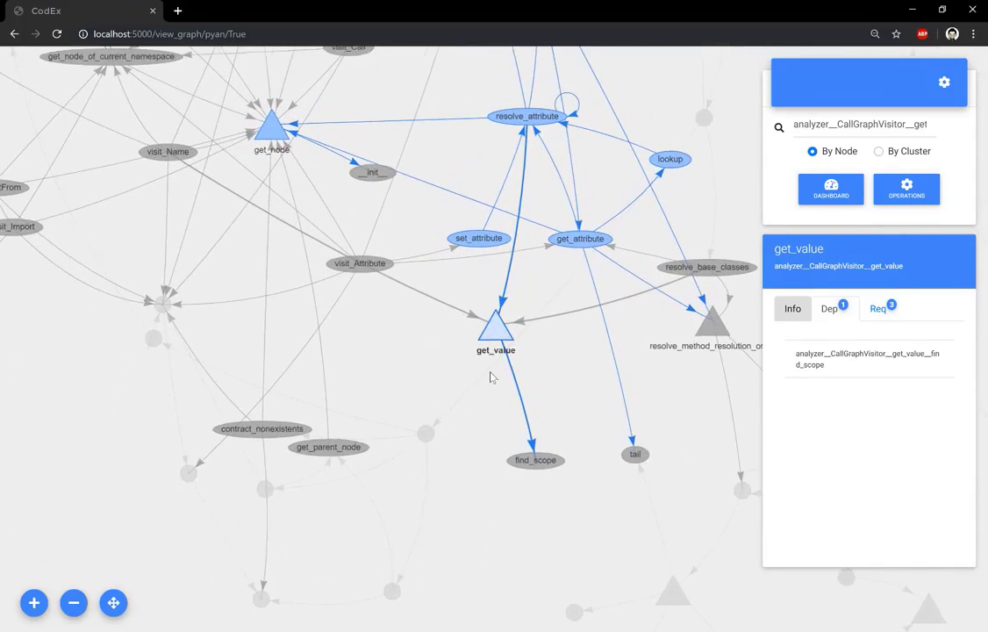
- Show get_value's metrics (degrees, betweenness, PageRank), then zoom out to the whole graph
scroll(up, 3)
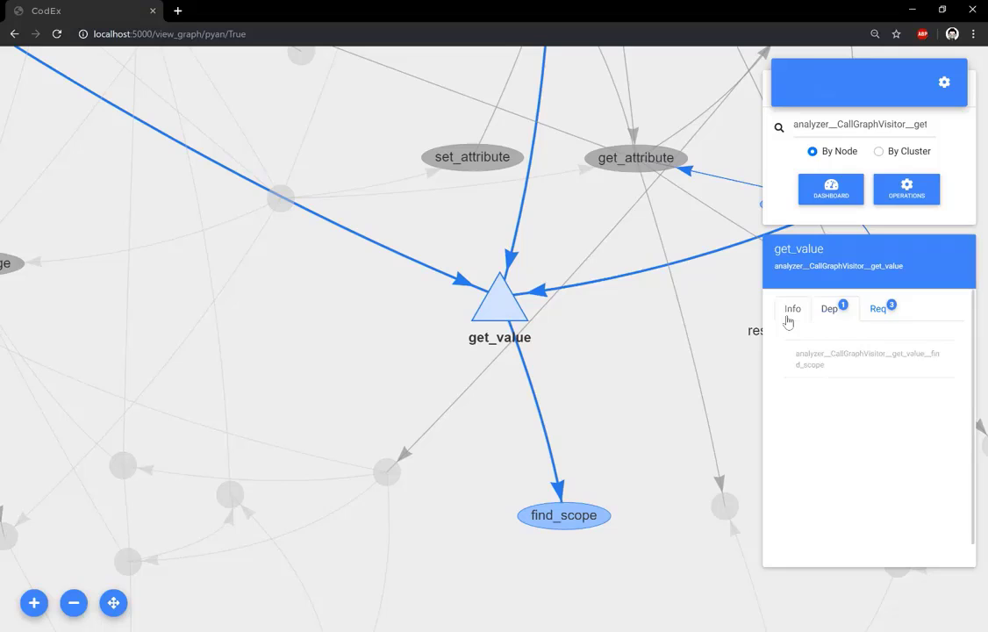
click(791, 309)
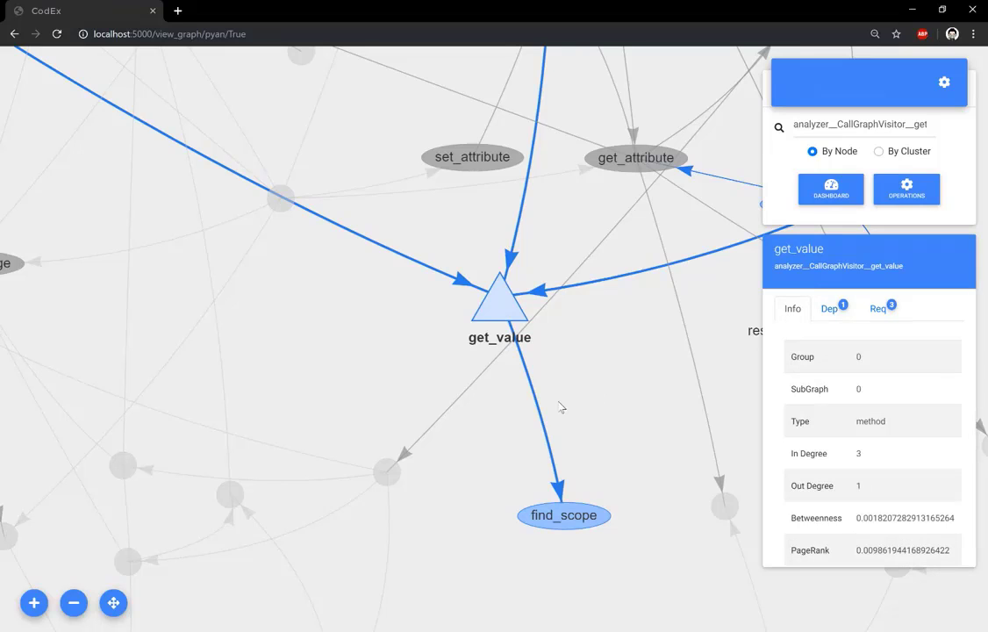
click(113, 603)
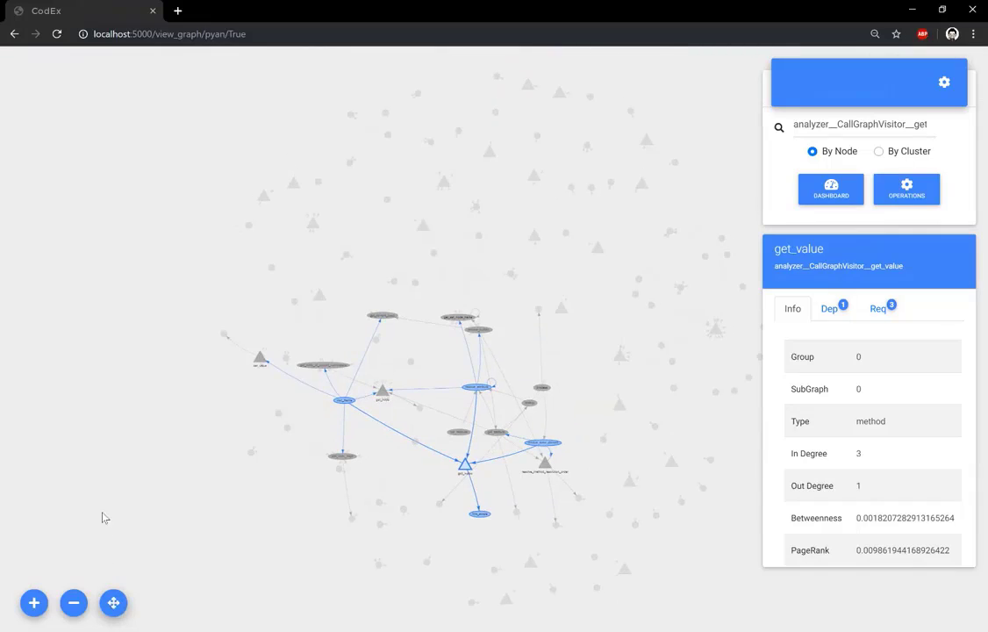
mouse_move(126, 487)
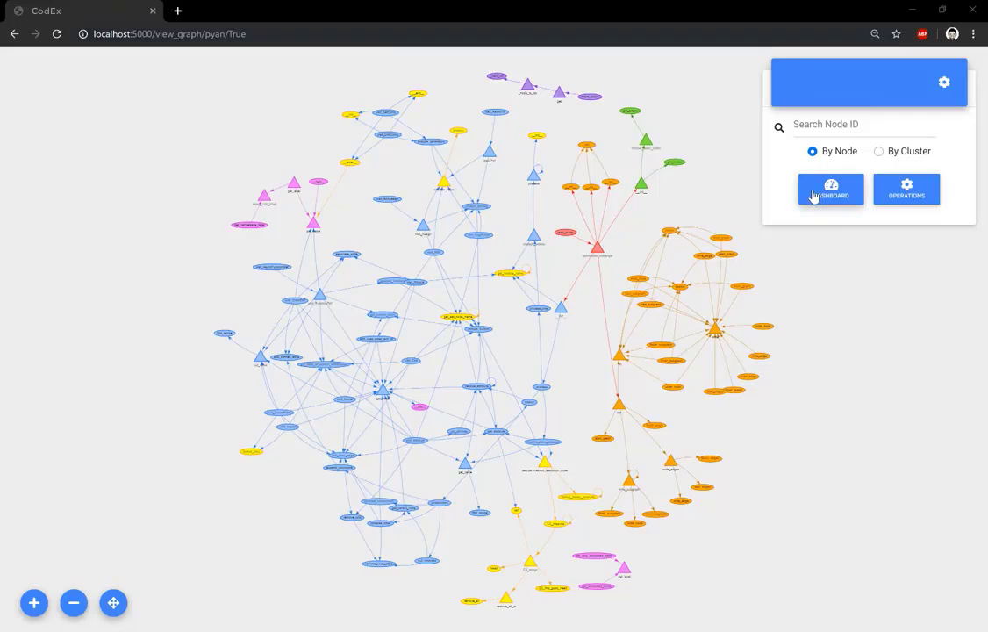
- Show the dashboard's graph statistics: 121 nodes, 206 edges, 36 entry and 38 exit points
click(830, 190)
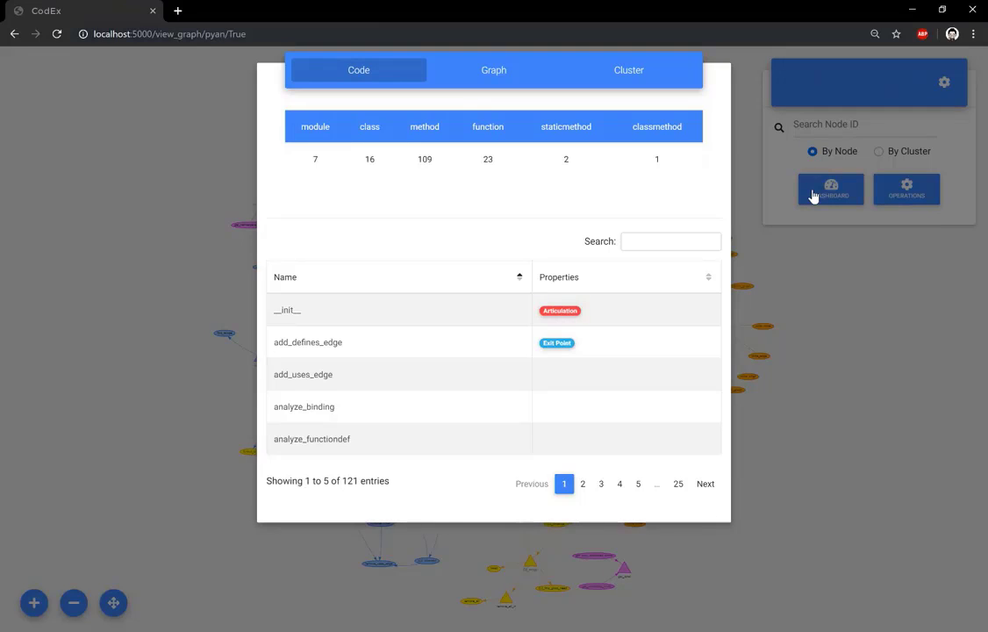
mouse_move(807, 195)
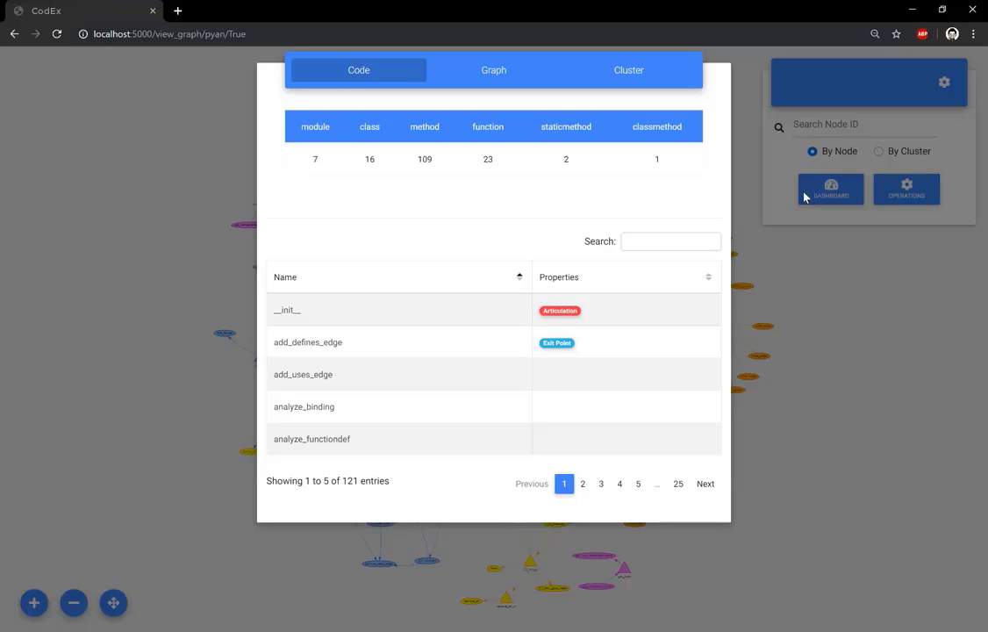
mouse_move(455, 78)
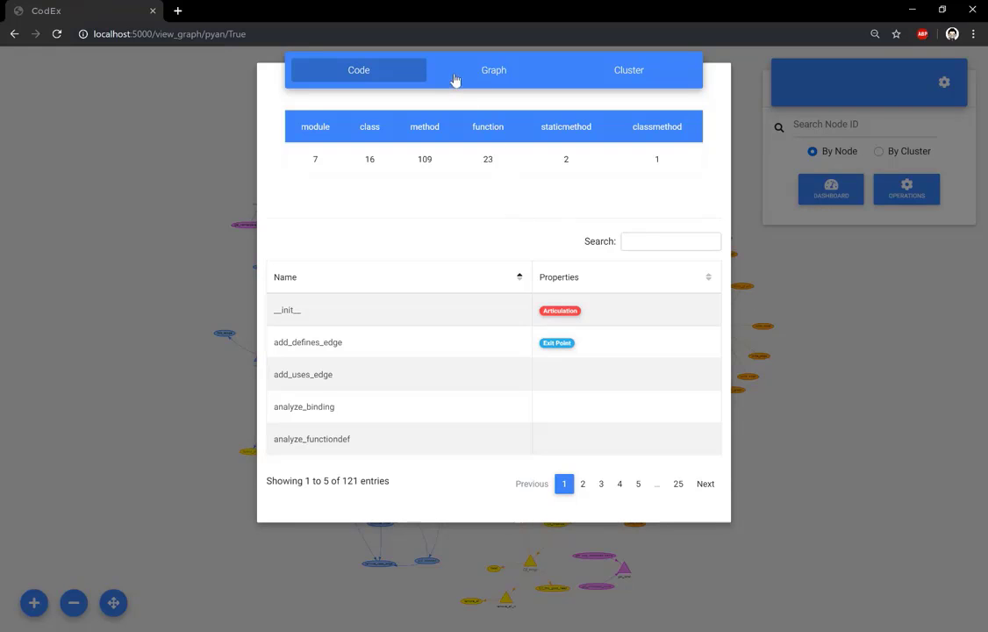
click(493, 70)
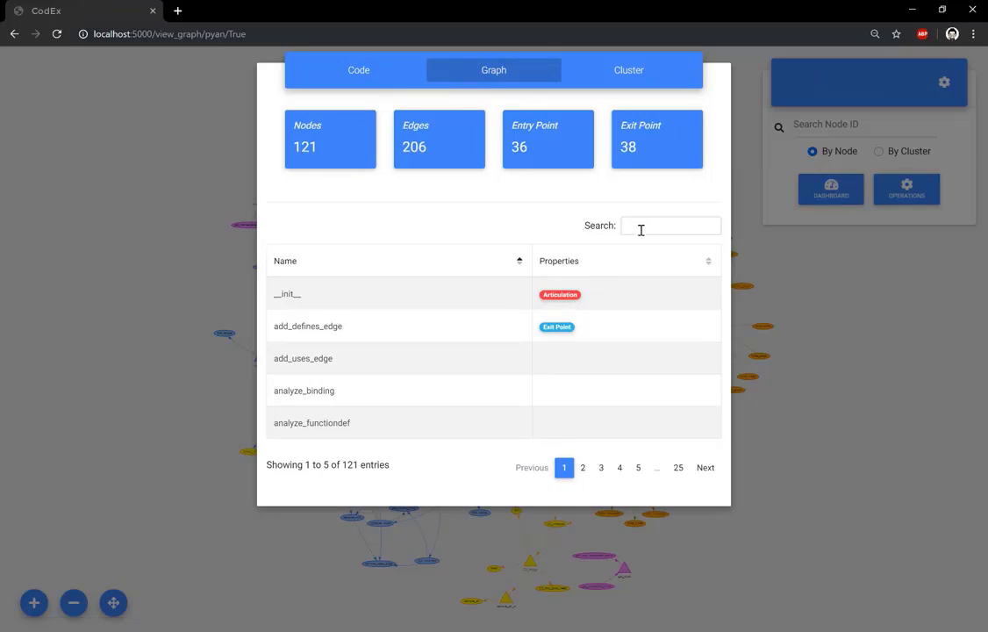
- Filter the dashboard list by 'entry' to 36 entry points and page to entries 16-20
text(entry)
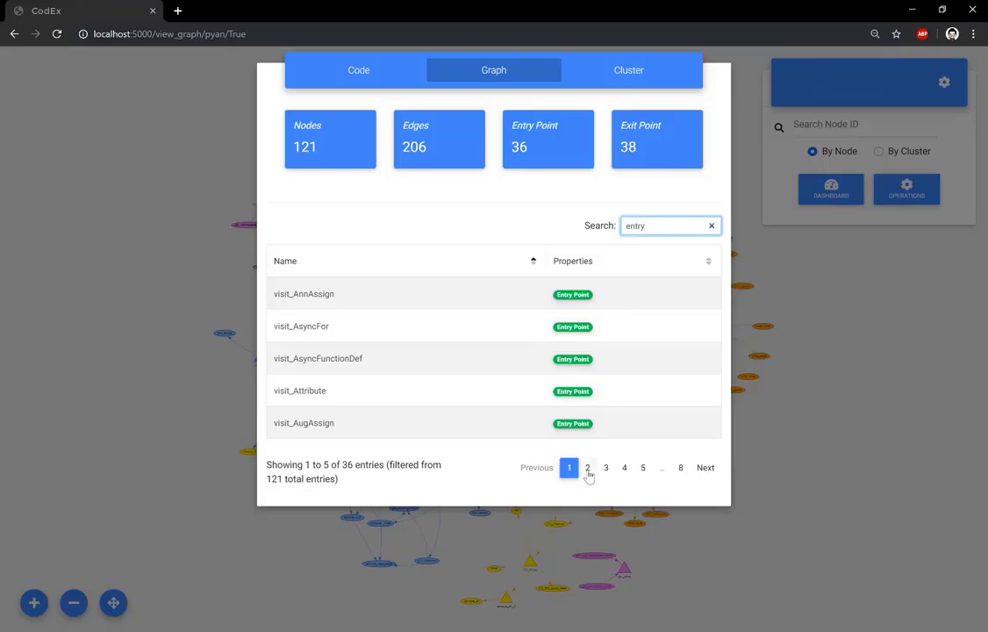
click(606, 467)
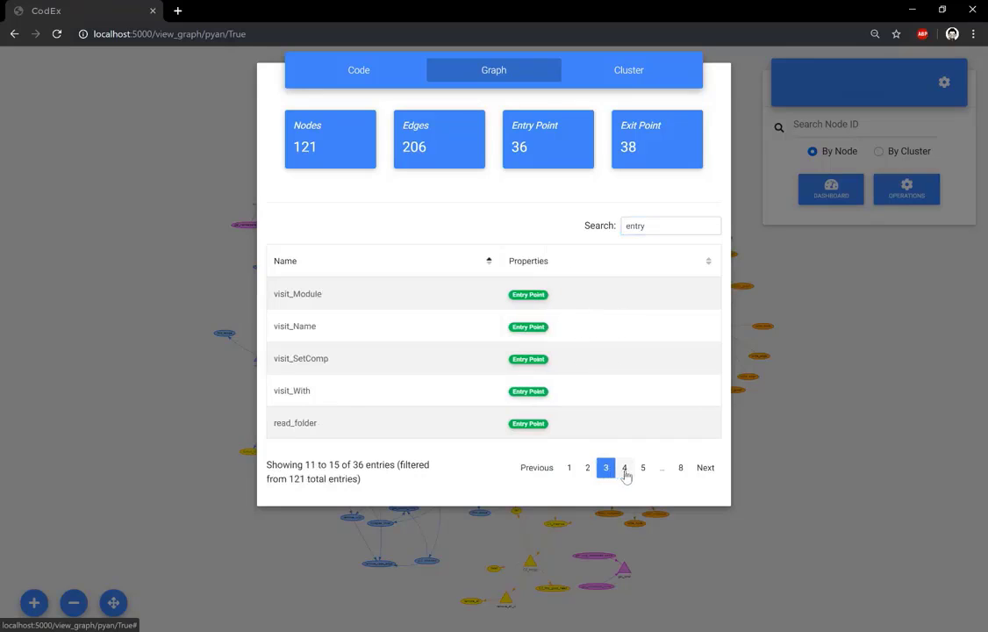
click(625, 466)
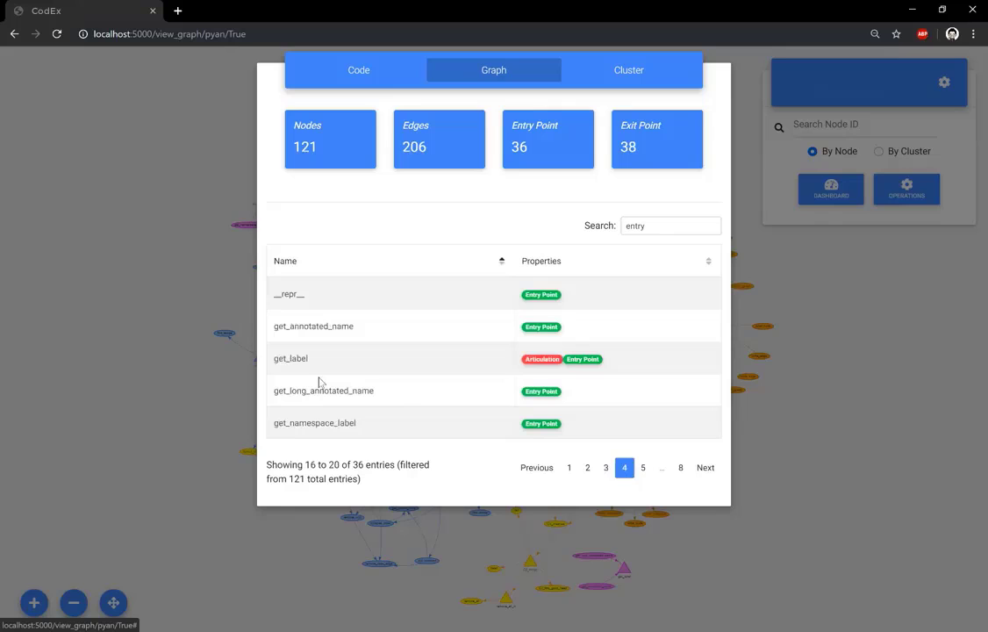
- Jump from the dashboard list to the get_label node in the call graph
click(292, 358)
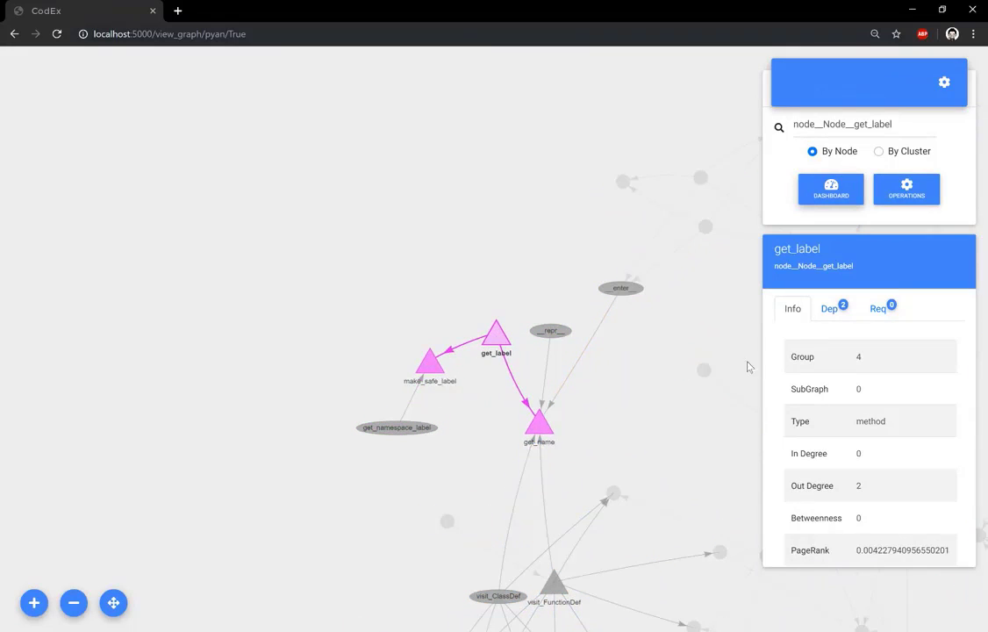
mouse_move(779, 388)
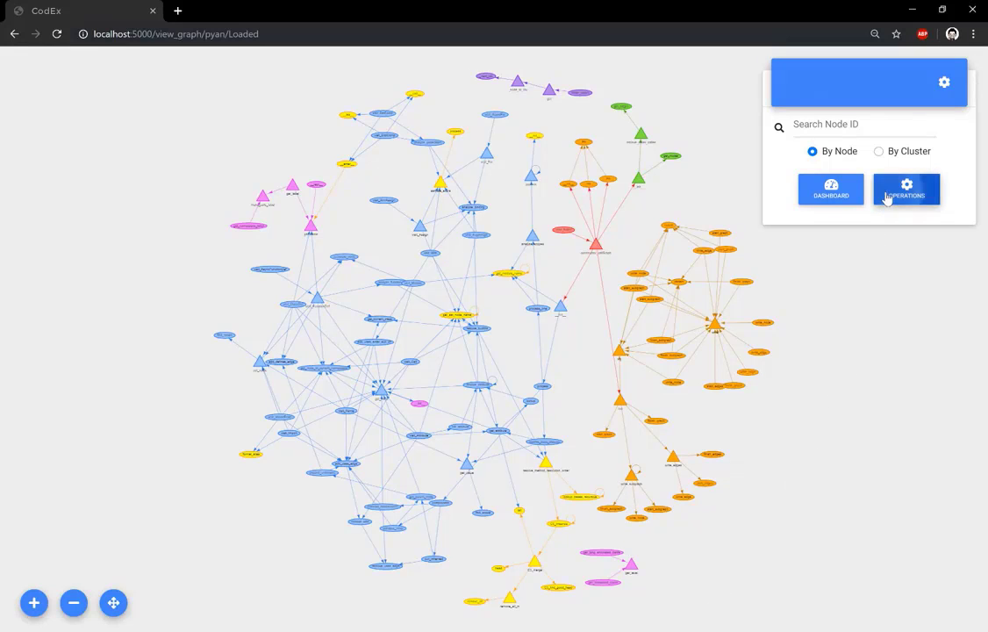
- Run the Execution Paths and Similarity Matrix clustering processes from Operations
click(905, 190)
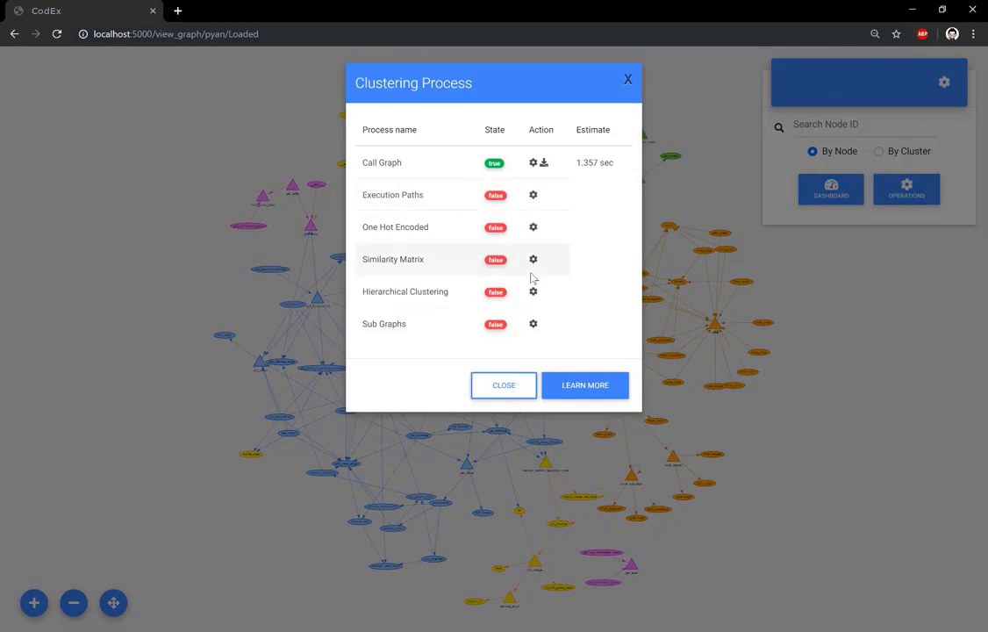
mouse_move(536, 360)
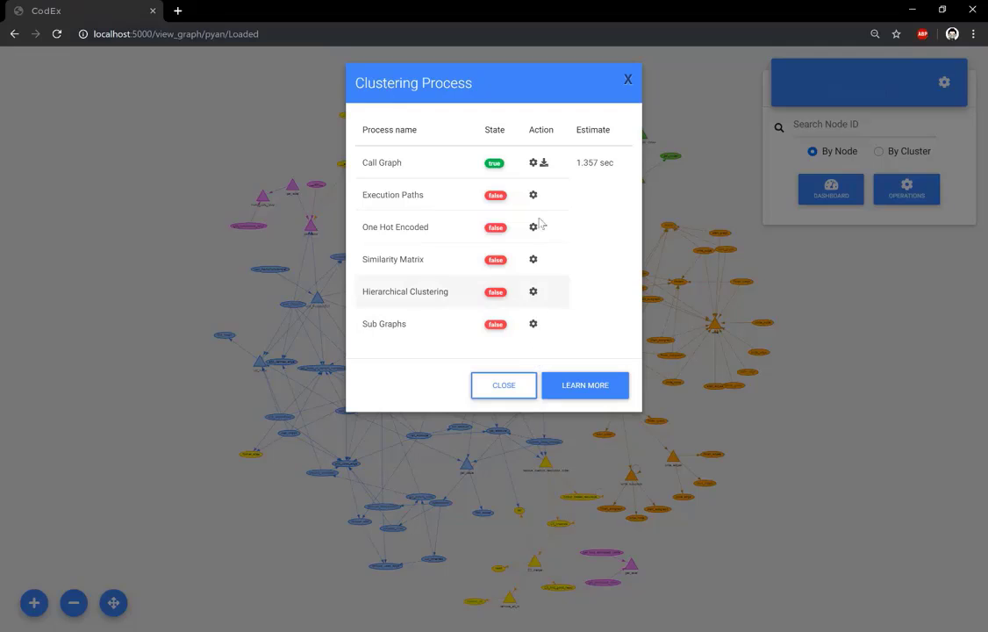
click(503, 384)
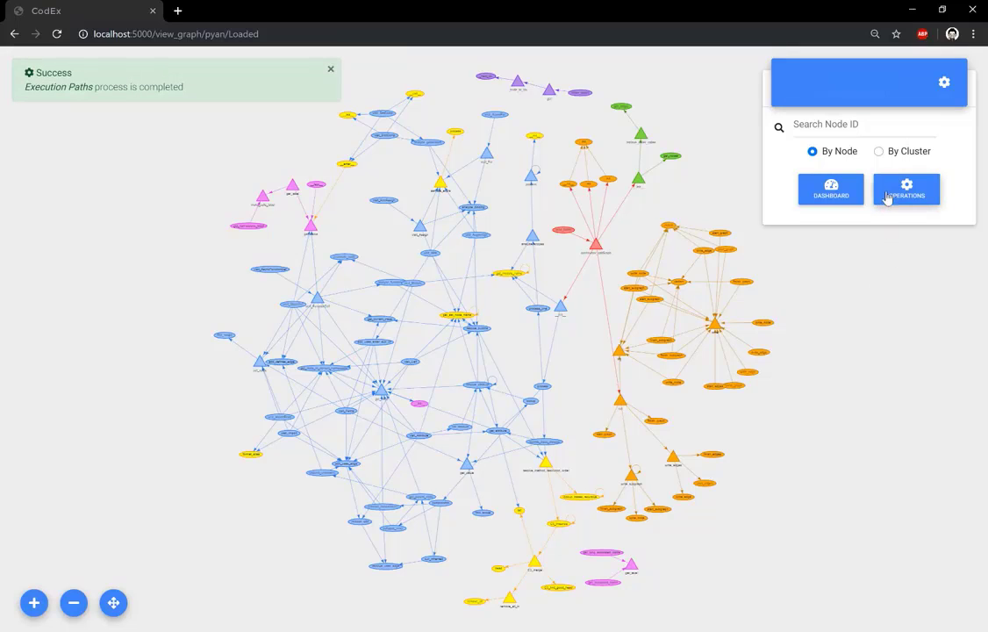
click(905, 190)
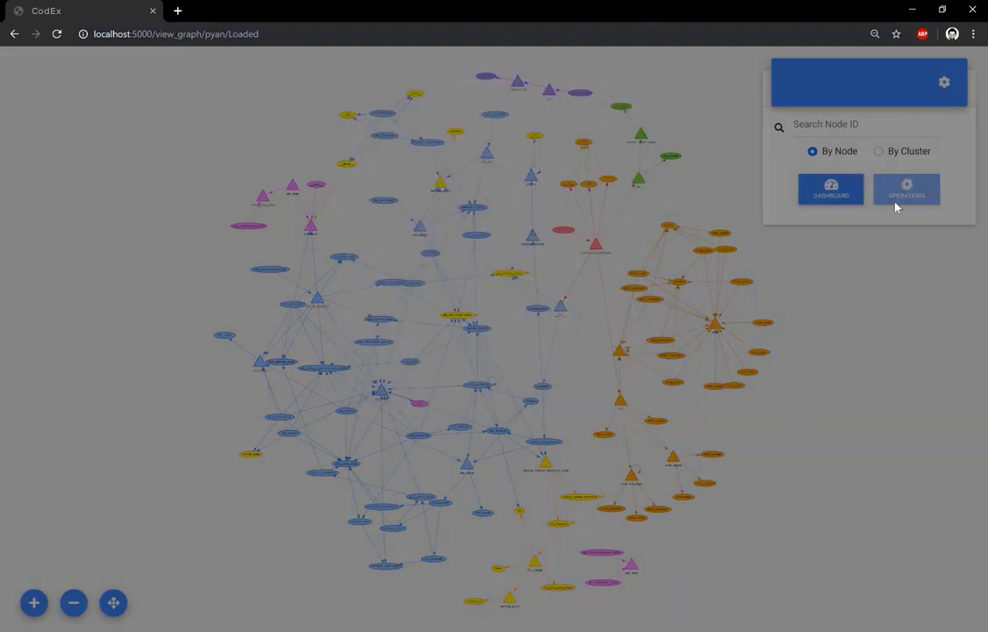
click(905, 190)
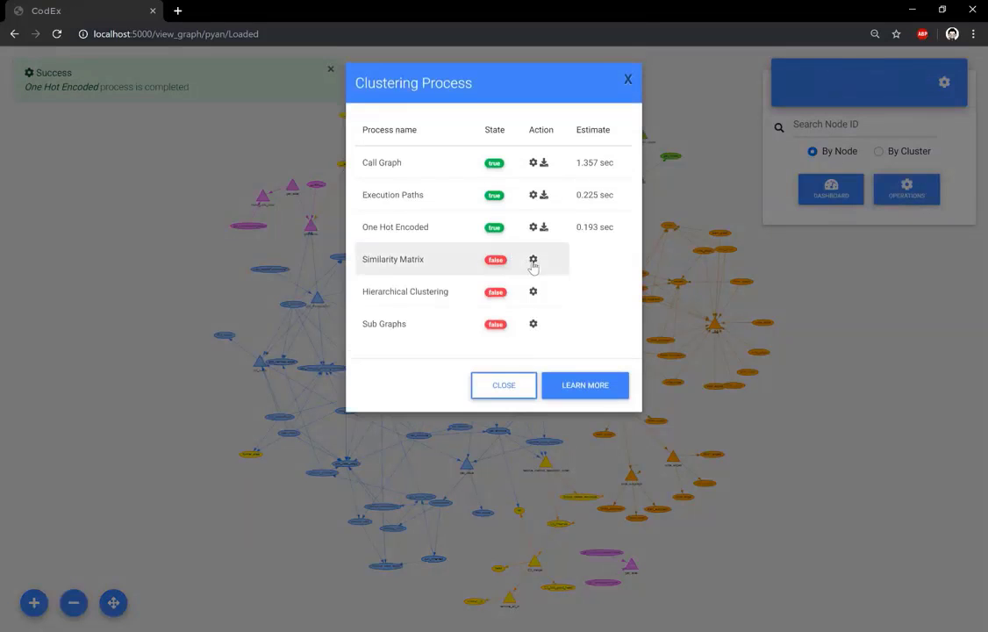
click(534, 259)
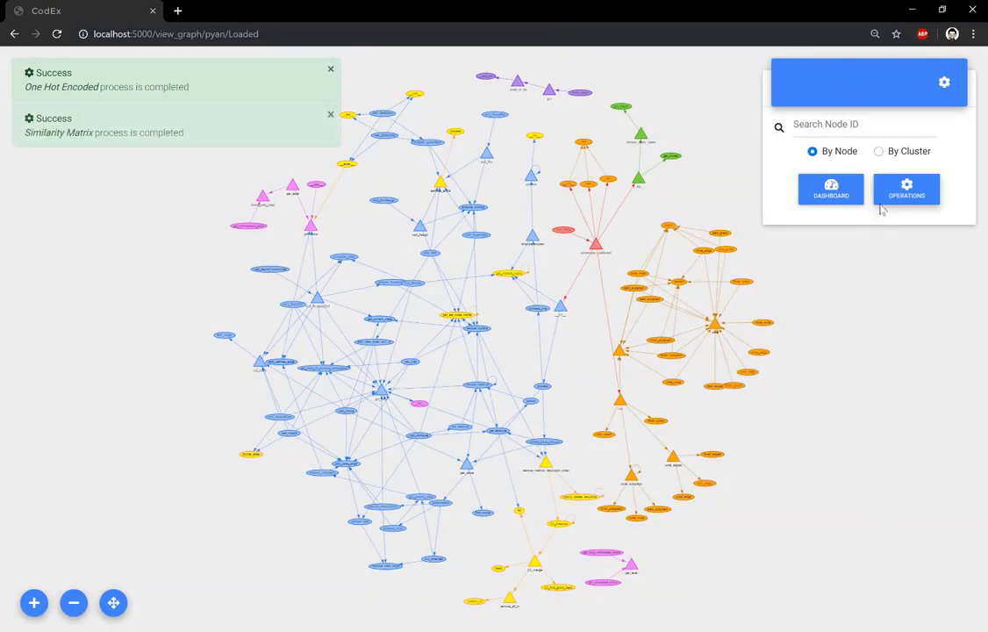
- Run Hierarchical Clustering and Sub Graphs so all six processes report completed
click(905, 189)
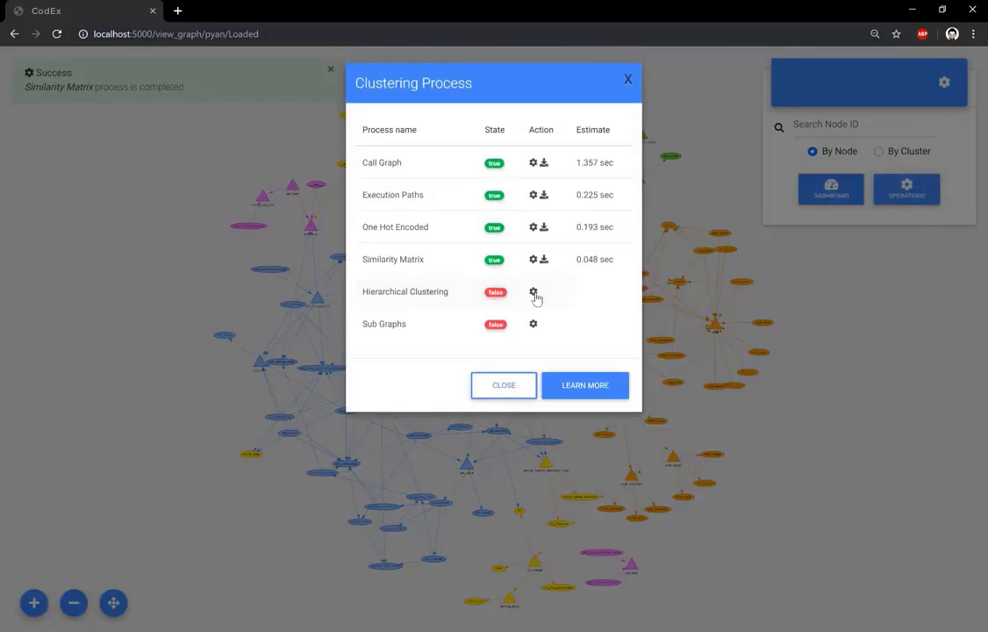
click(502, 384)
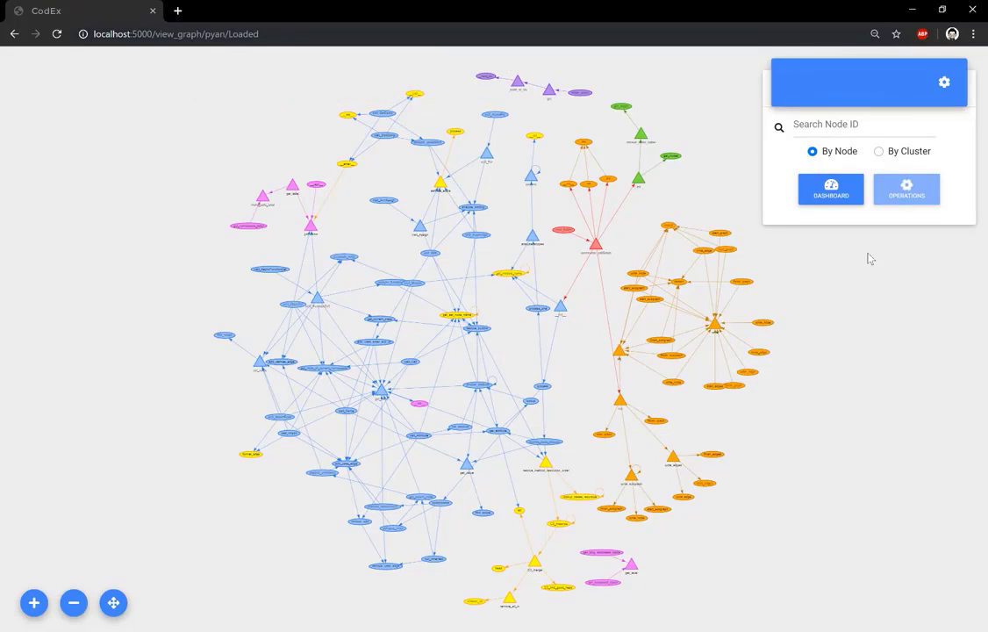
click(905, 187)
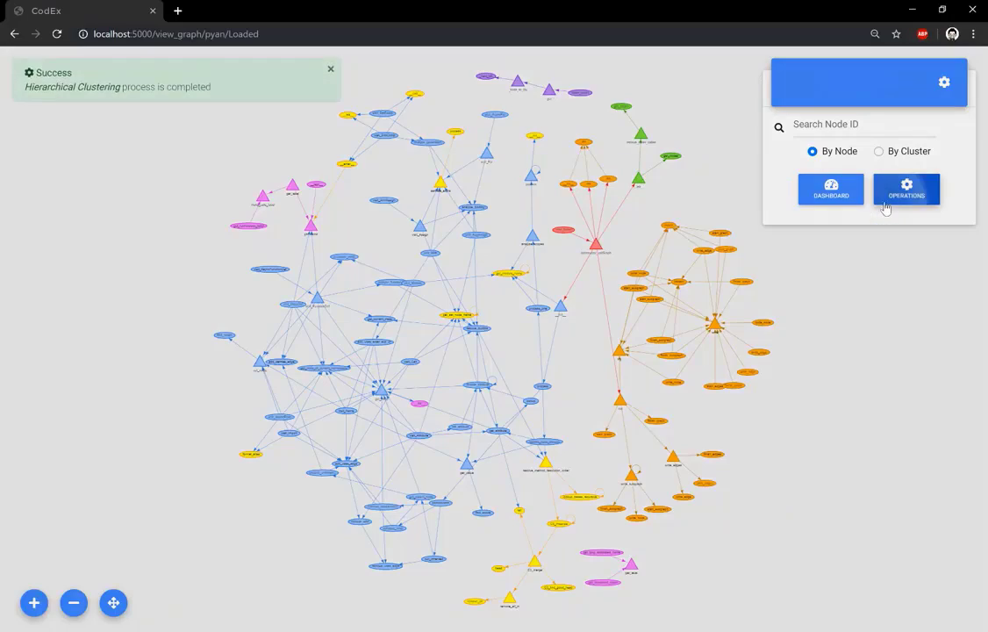
click(905, 189)
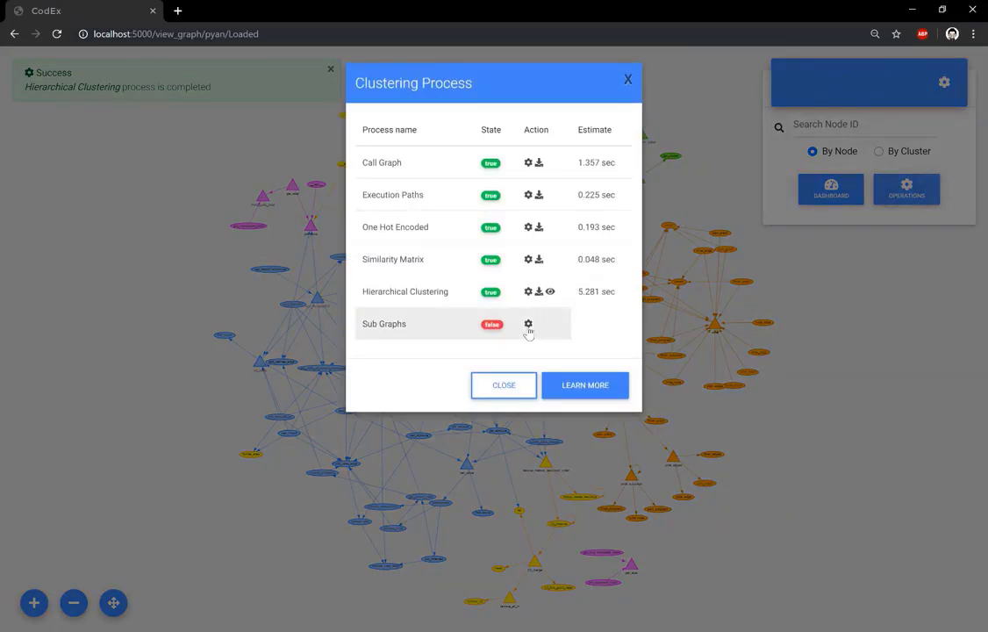
click(503, 385)
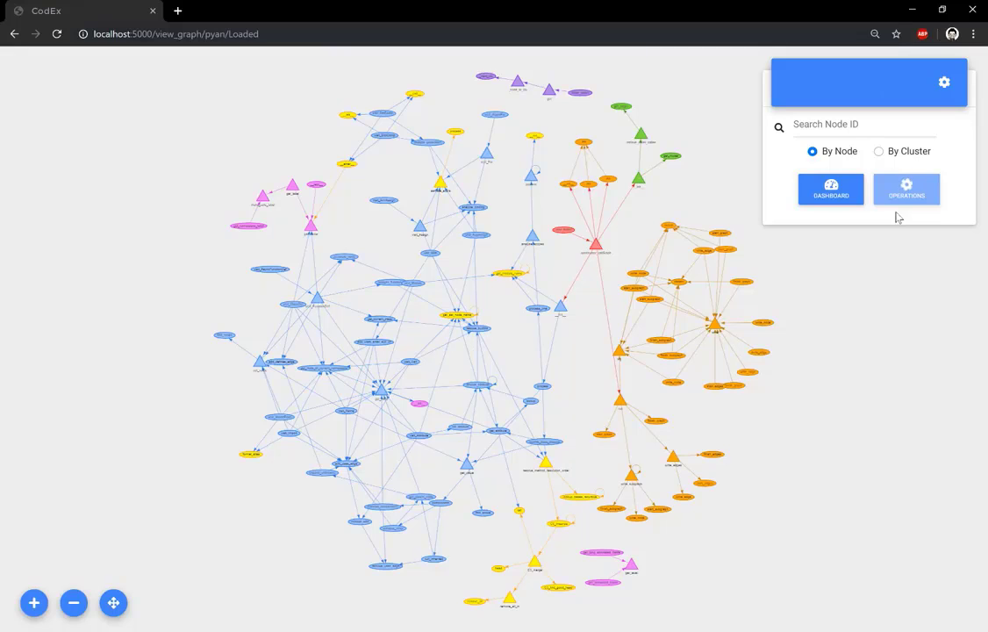
click(906, 190)
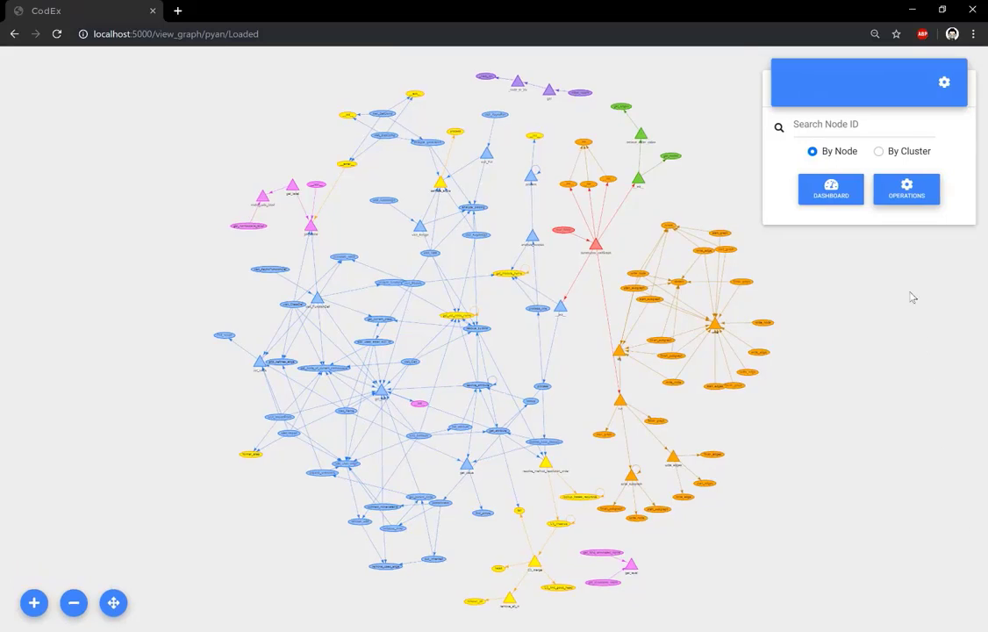
click(906, 189)
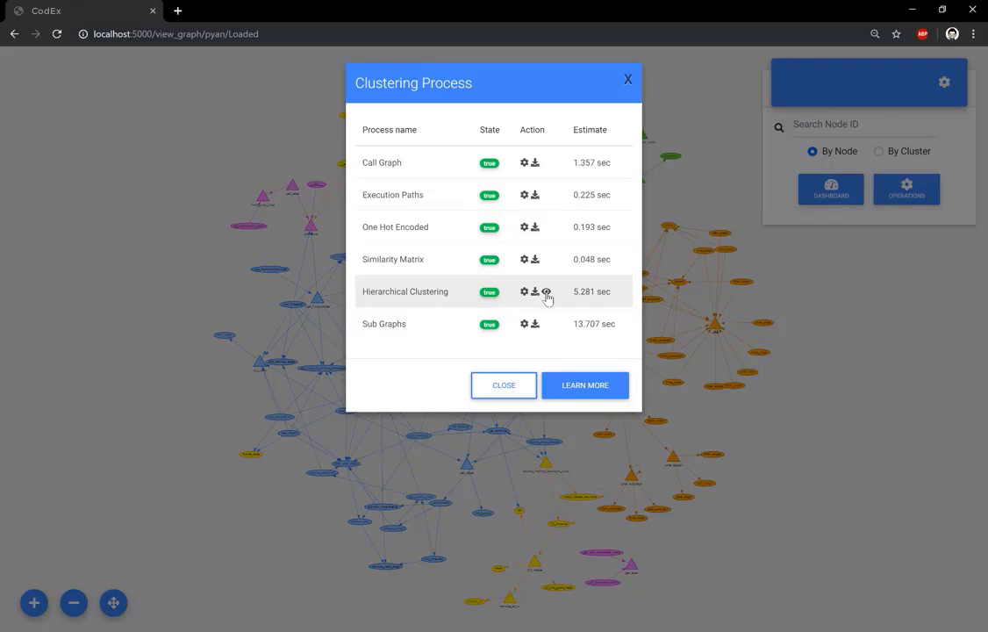
- View the hierarchical clustering tree enlarged and highlight cluster 608 (similarity 1.0954)
click(546, 291)
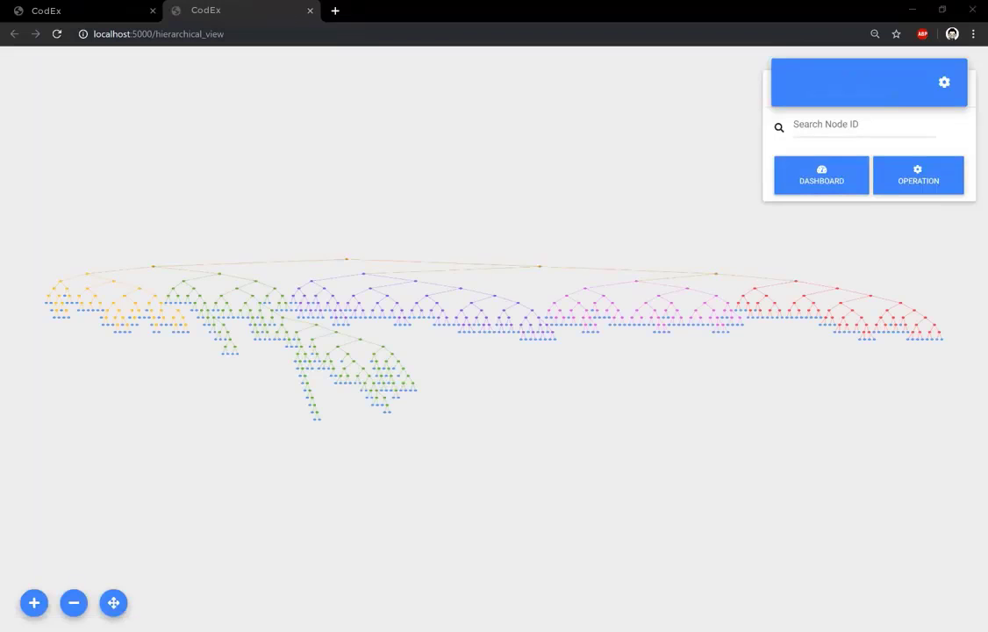
click(35, 603)
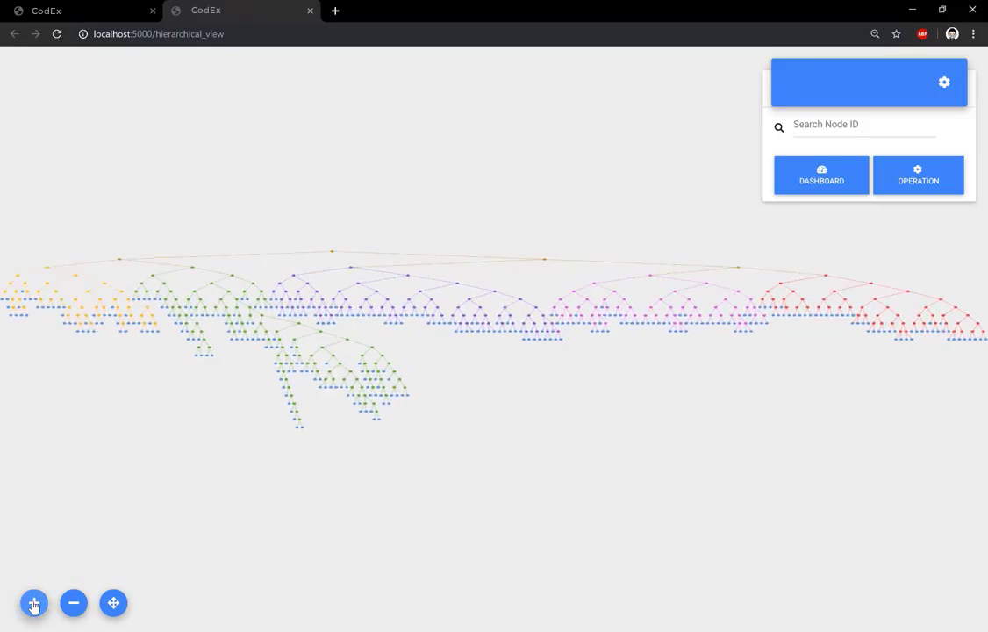
click(34, 603)
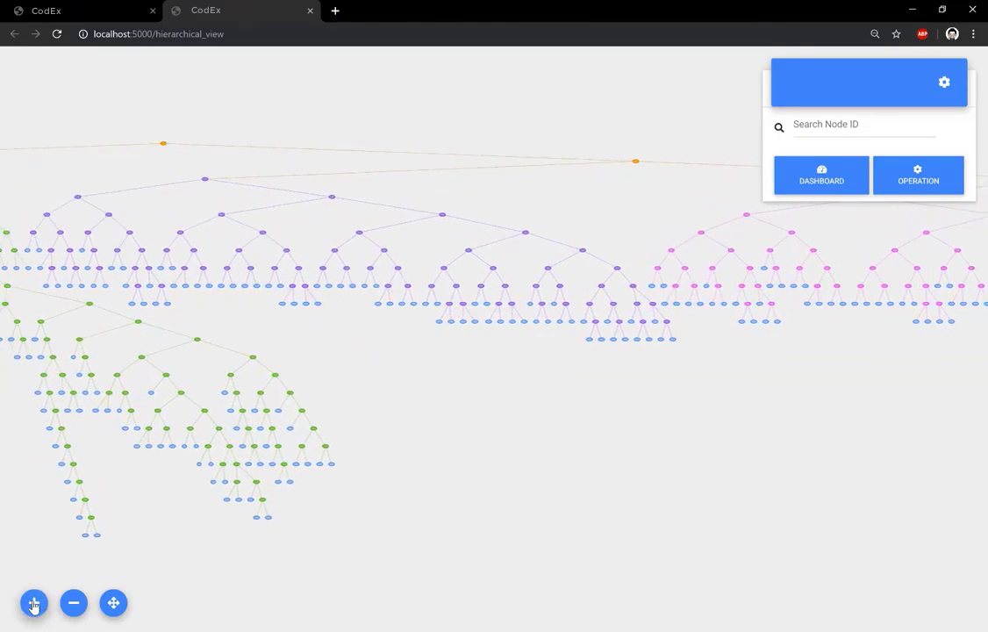
click(34, 604)
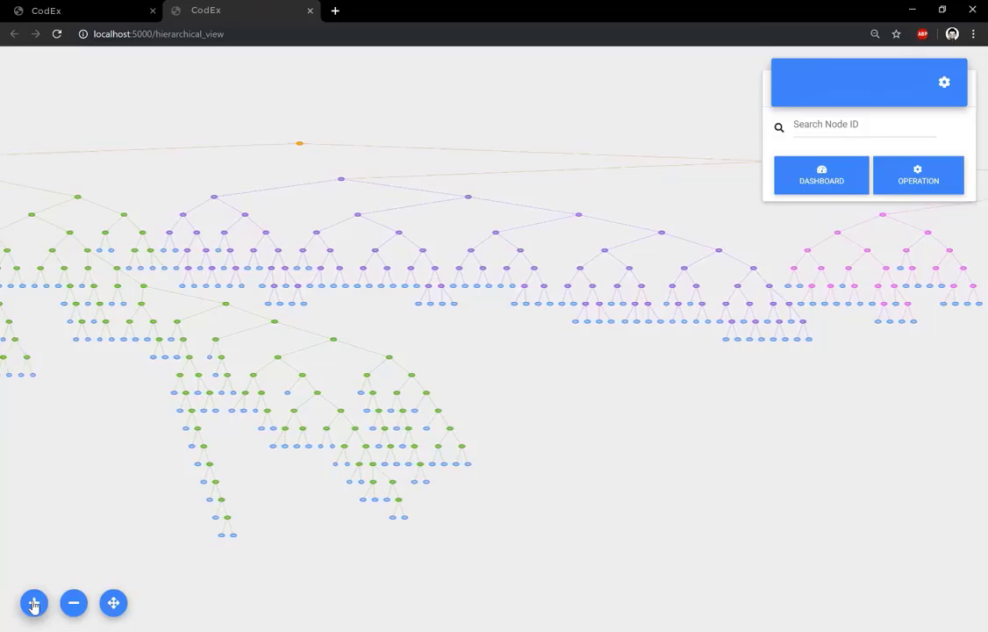
click(33, 603)
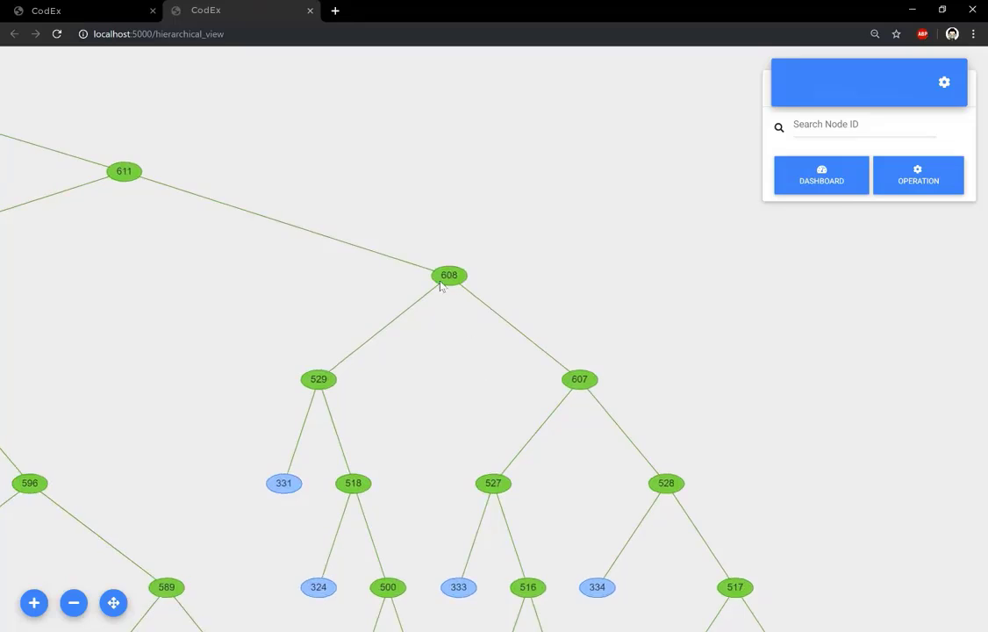
click(449, 274)
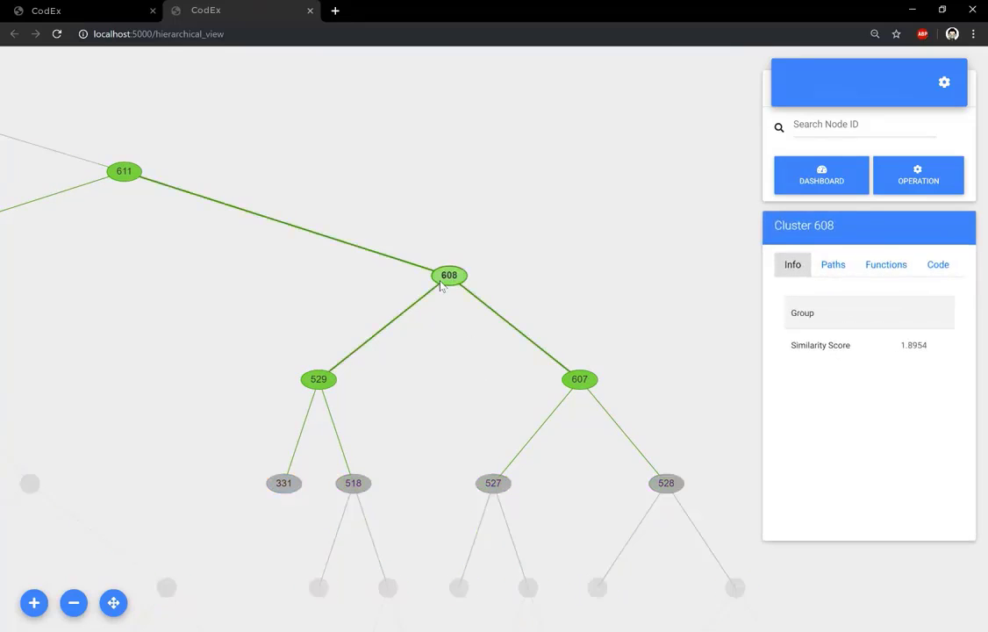
mouse_move(259, 162)
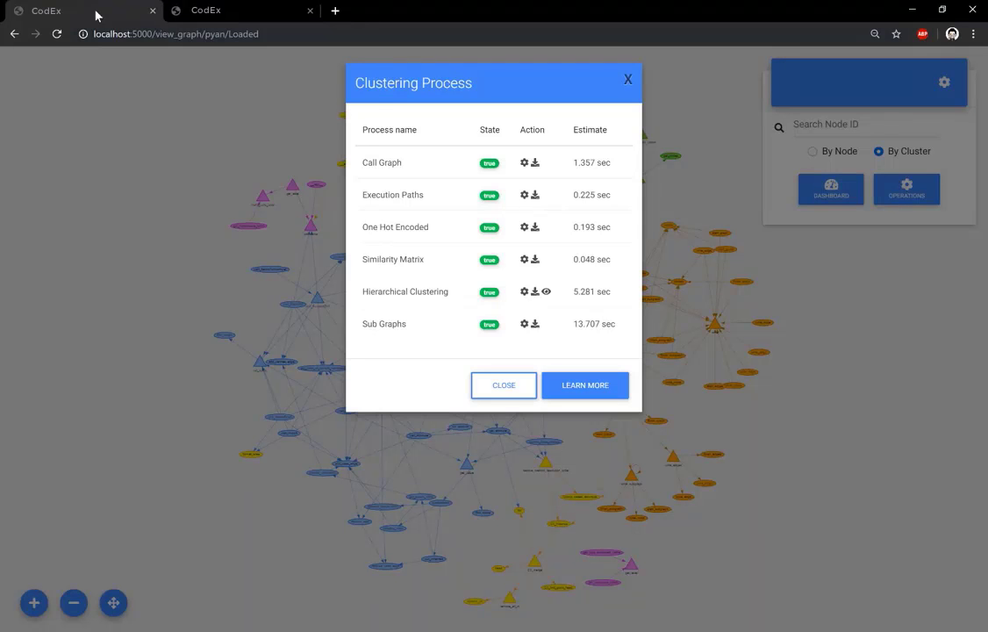
mouse_move(684, 100)
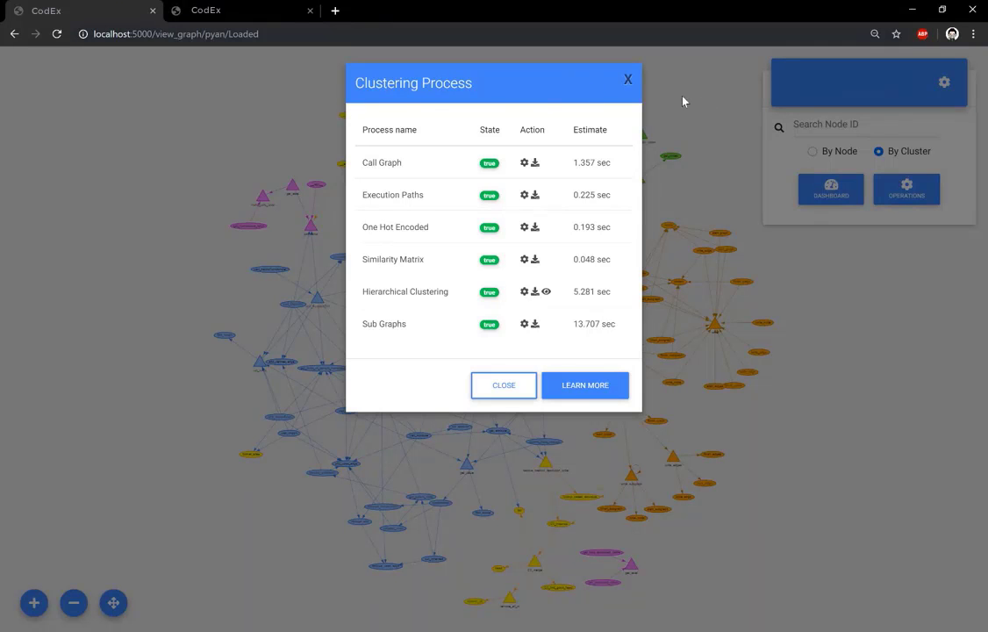
- Isolate cluster 608 in the call graph by searching its node ID by cluster
click(502, 384)
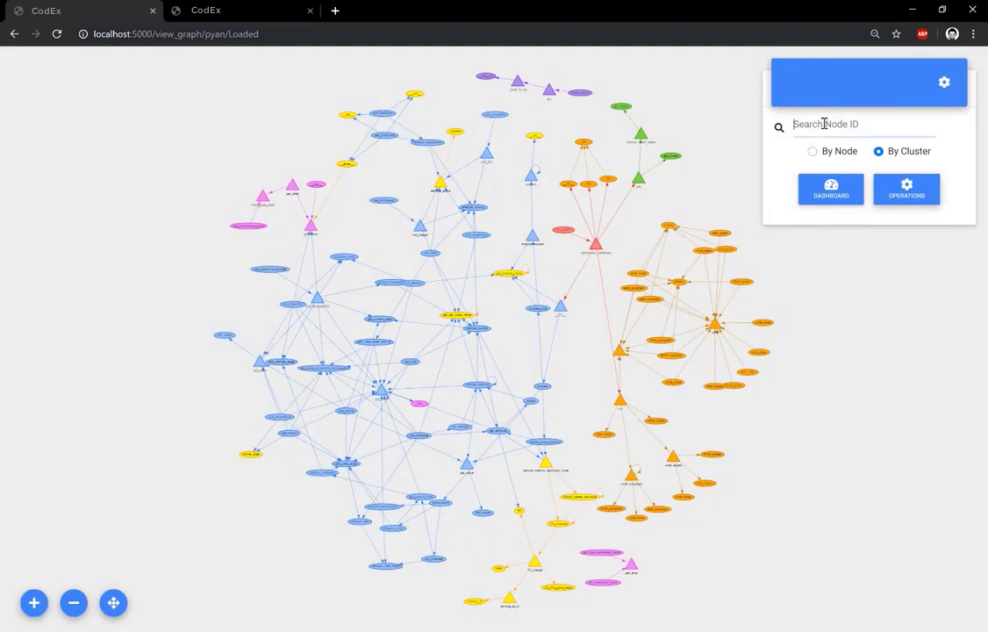
text(60)
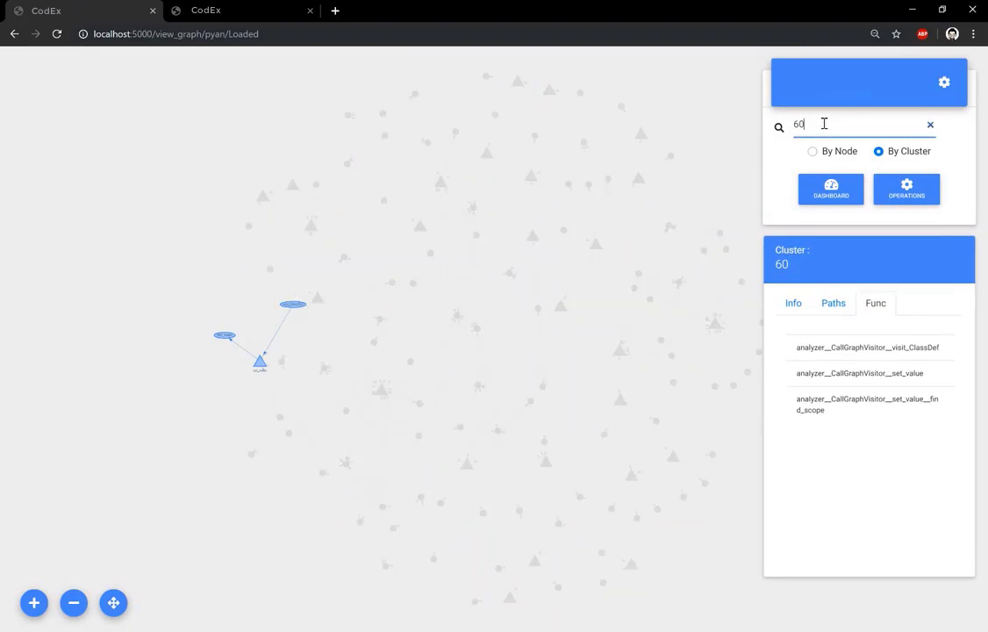
text(8)
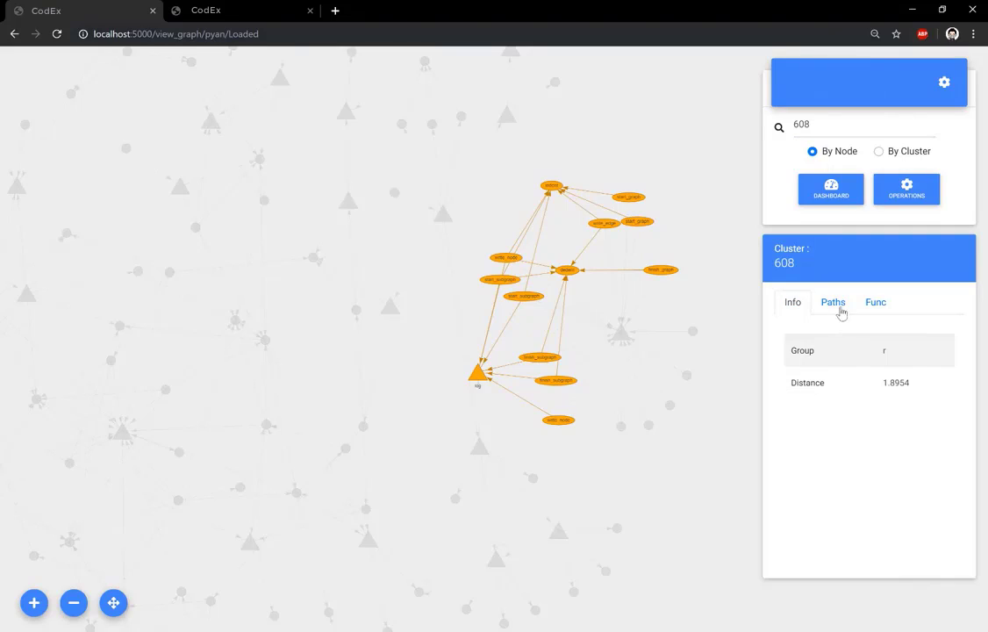
- List cluster 608's paths and functions, mostly DotWriter and Writer methods
click(832, 302)
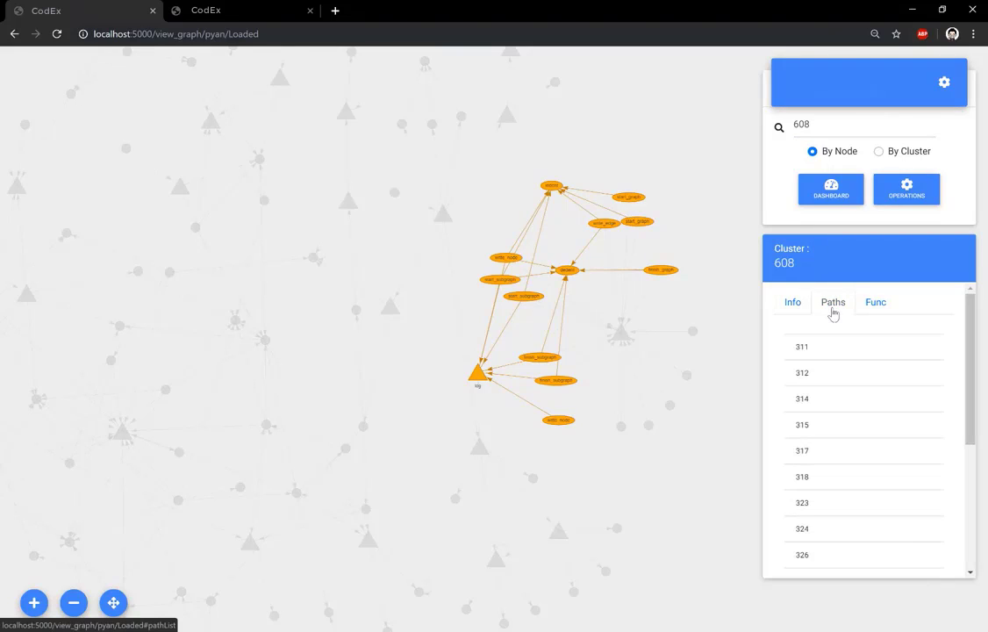
scroll(down, 3)
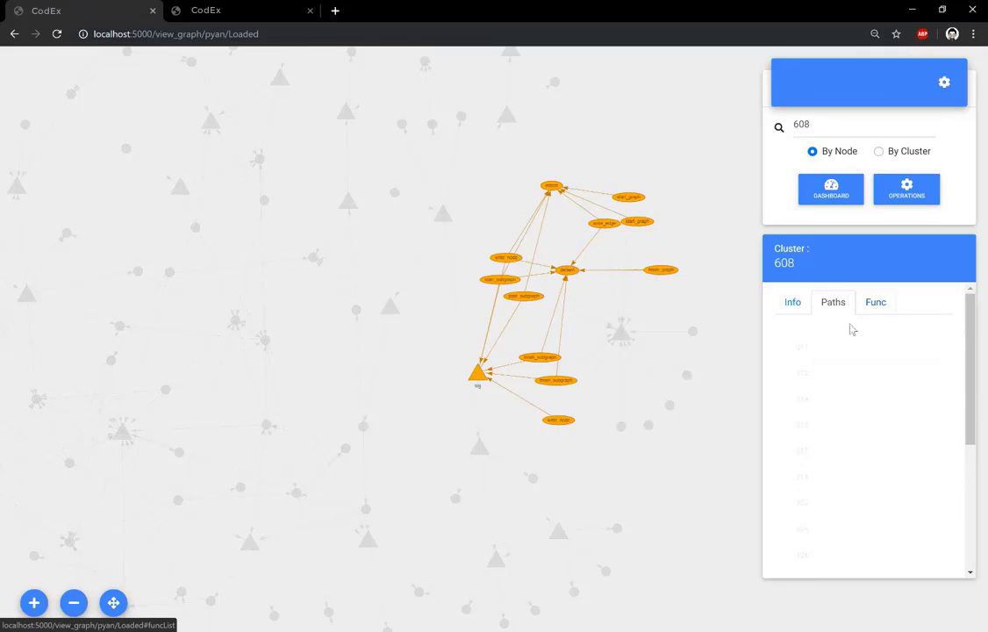
click(874, 301)
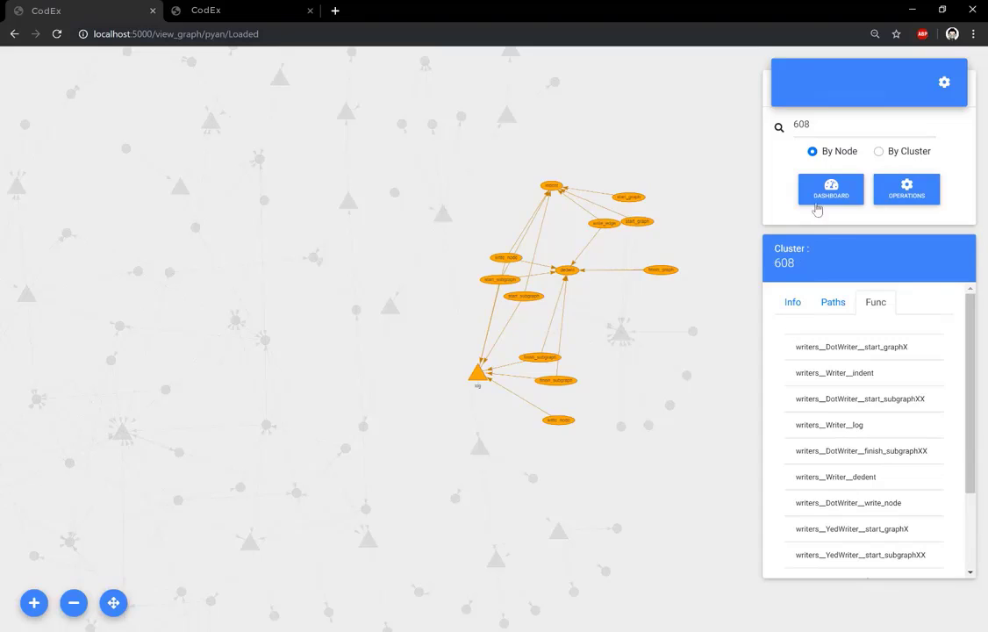
- Show the dashboard's Cluster statistics (679 clusters, 340 paths) and page the cluster table to 134 then 133
click(831, 190)
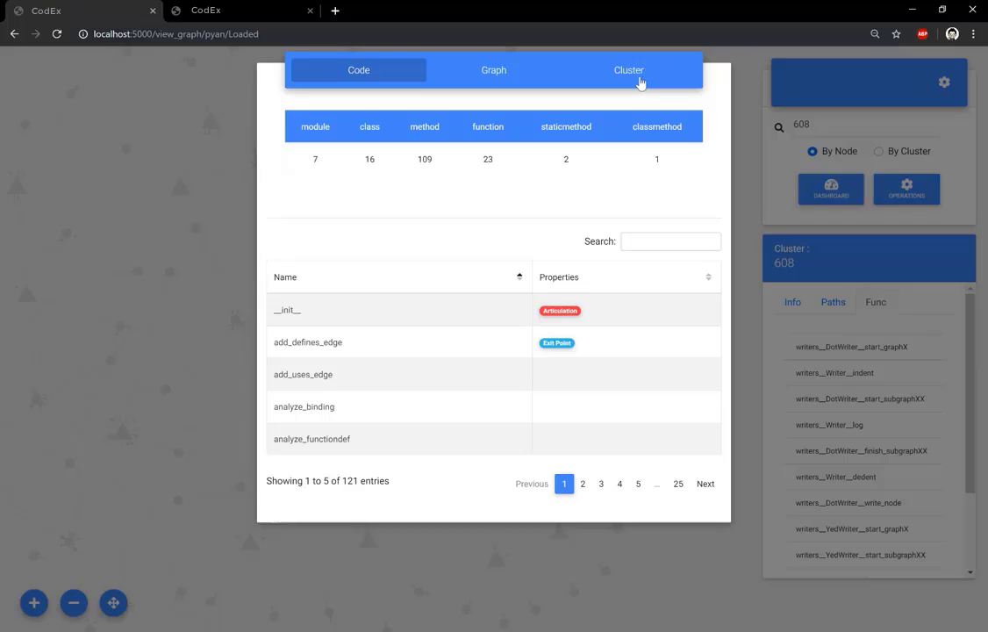
click(628, 70)
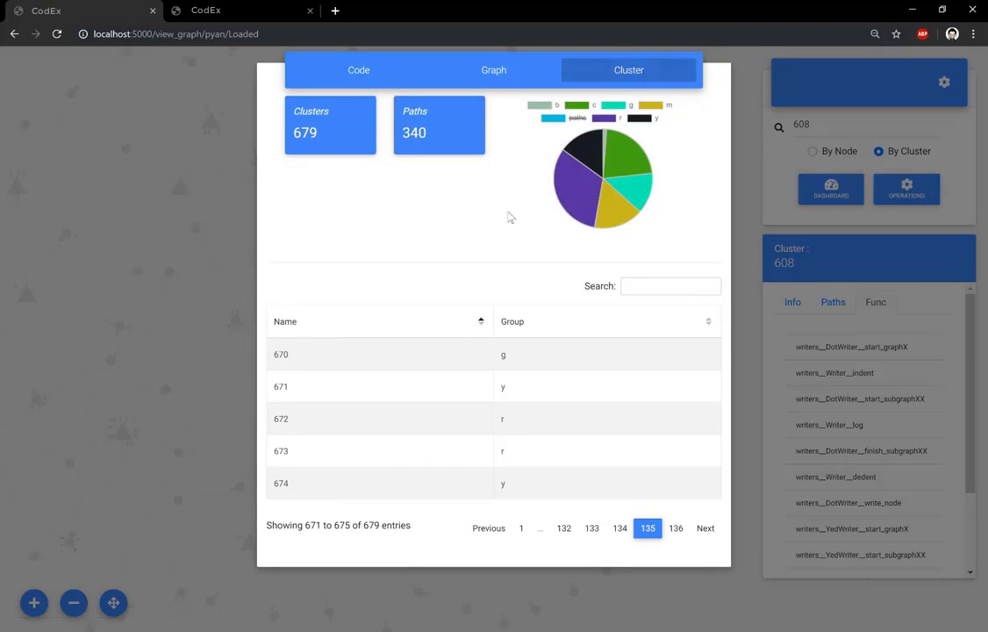
mouse_move(596, 211)
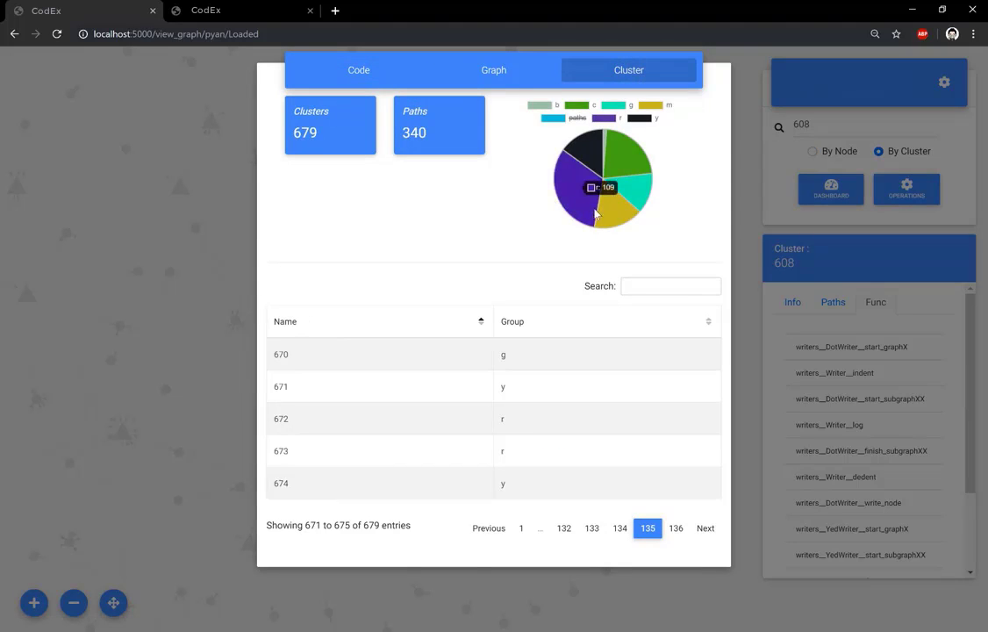
mouse_move(637, 165)
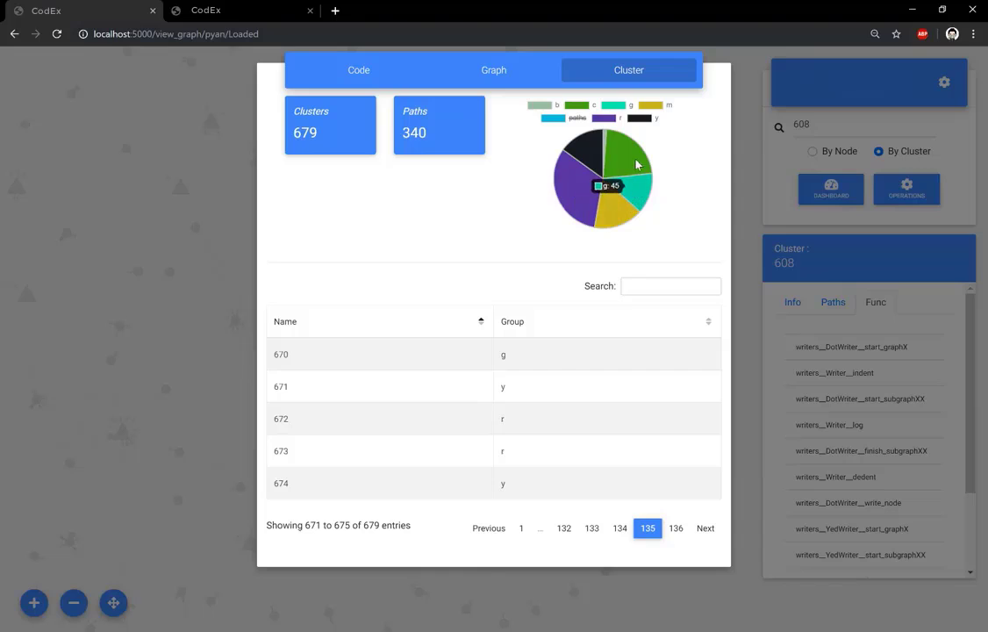
mouse_move(507, 281)
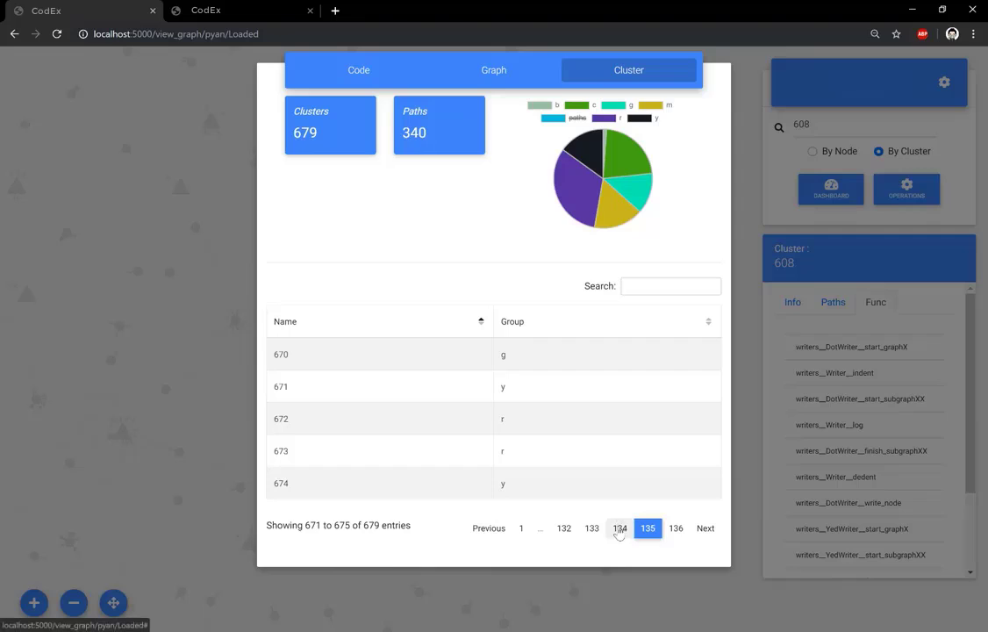
click(619, 526)
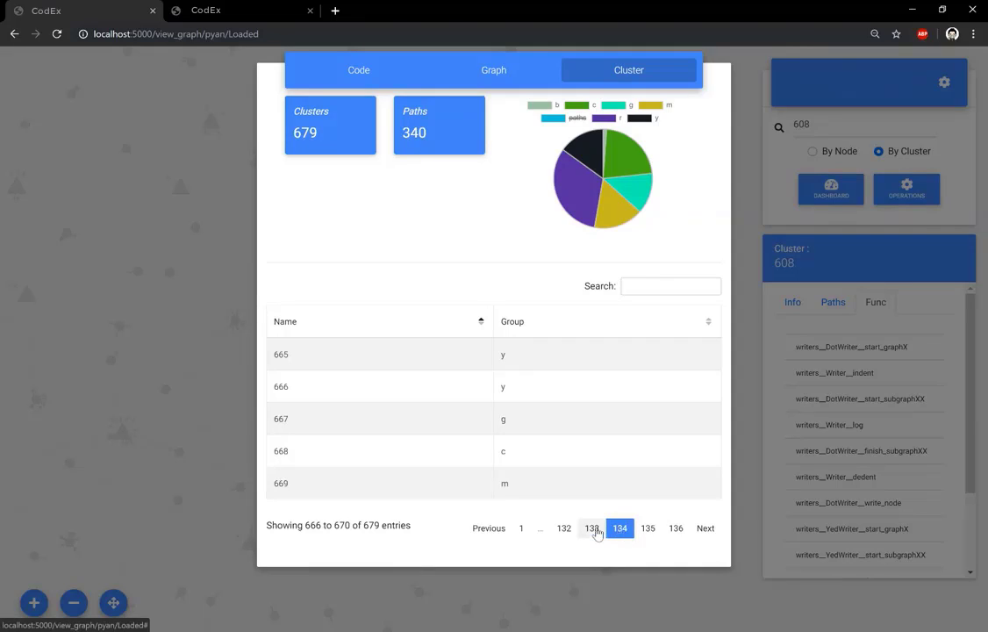
click(593, 526)
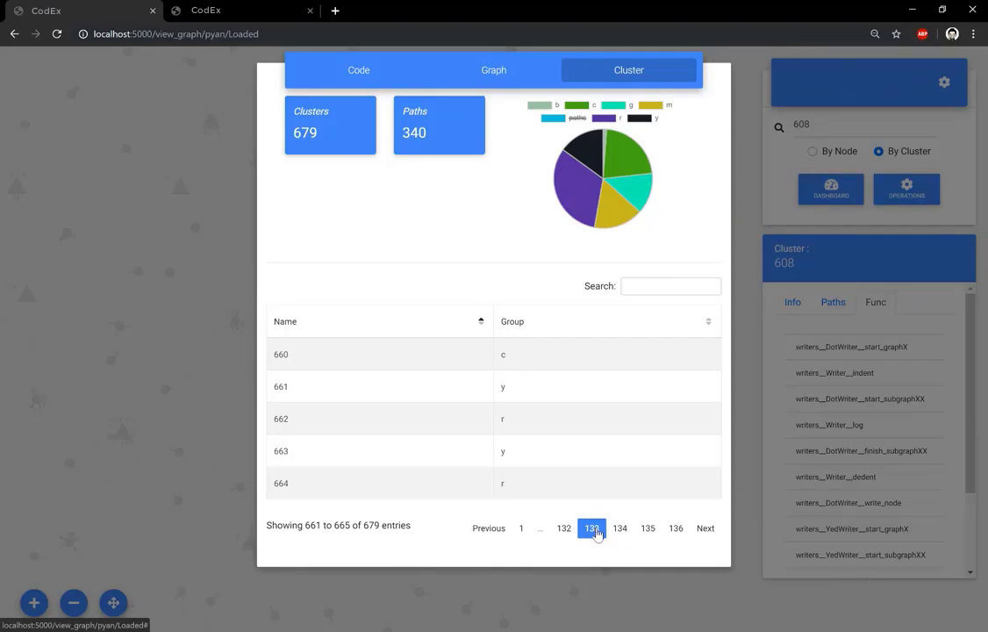
mouse_move(638, 586)
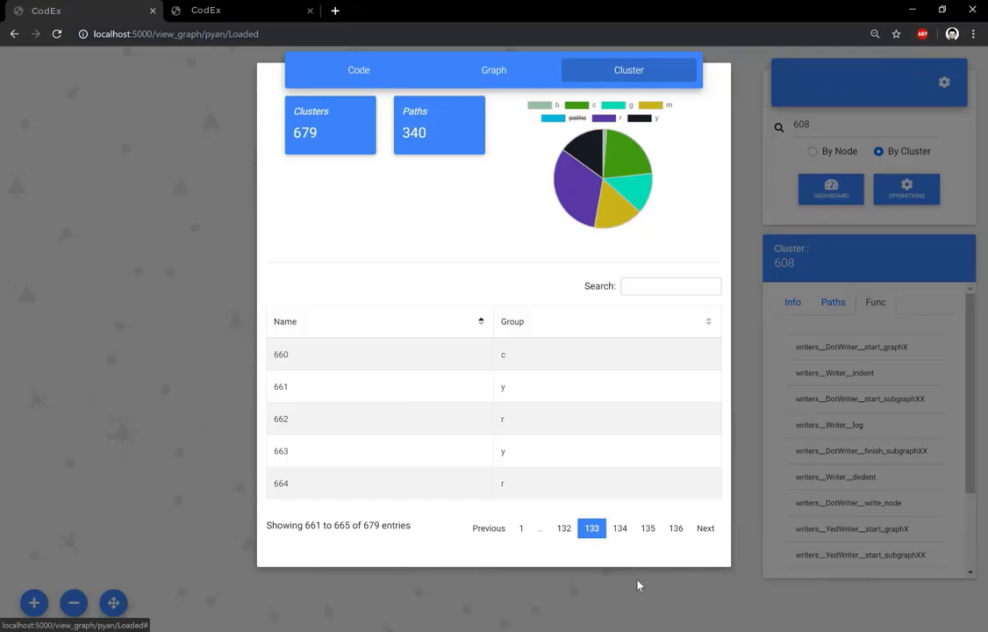